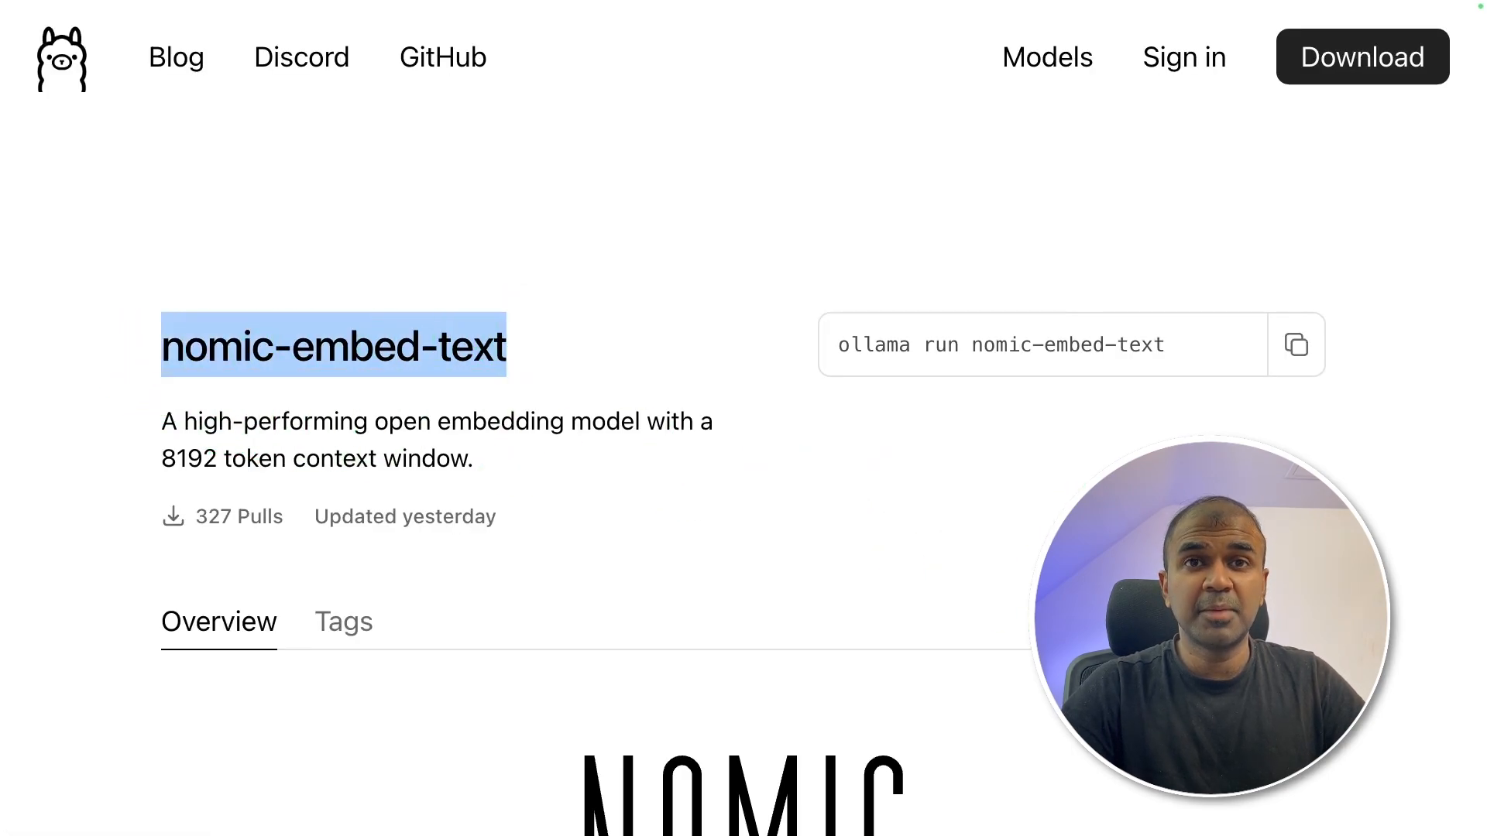
- Scroll the nomic-embed-text model page down to its MTEB Average benchmark chart
scroll("down", 3)
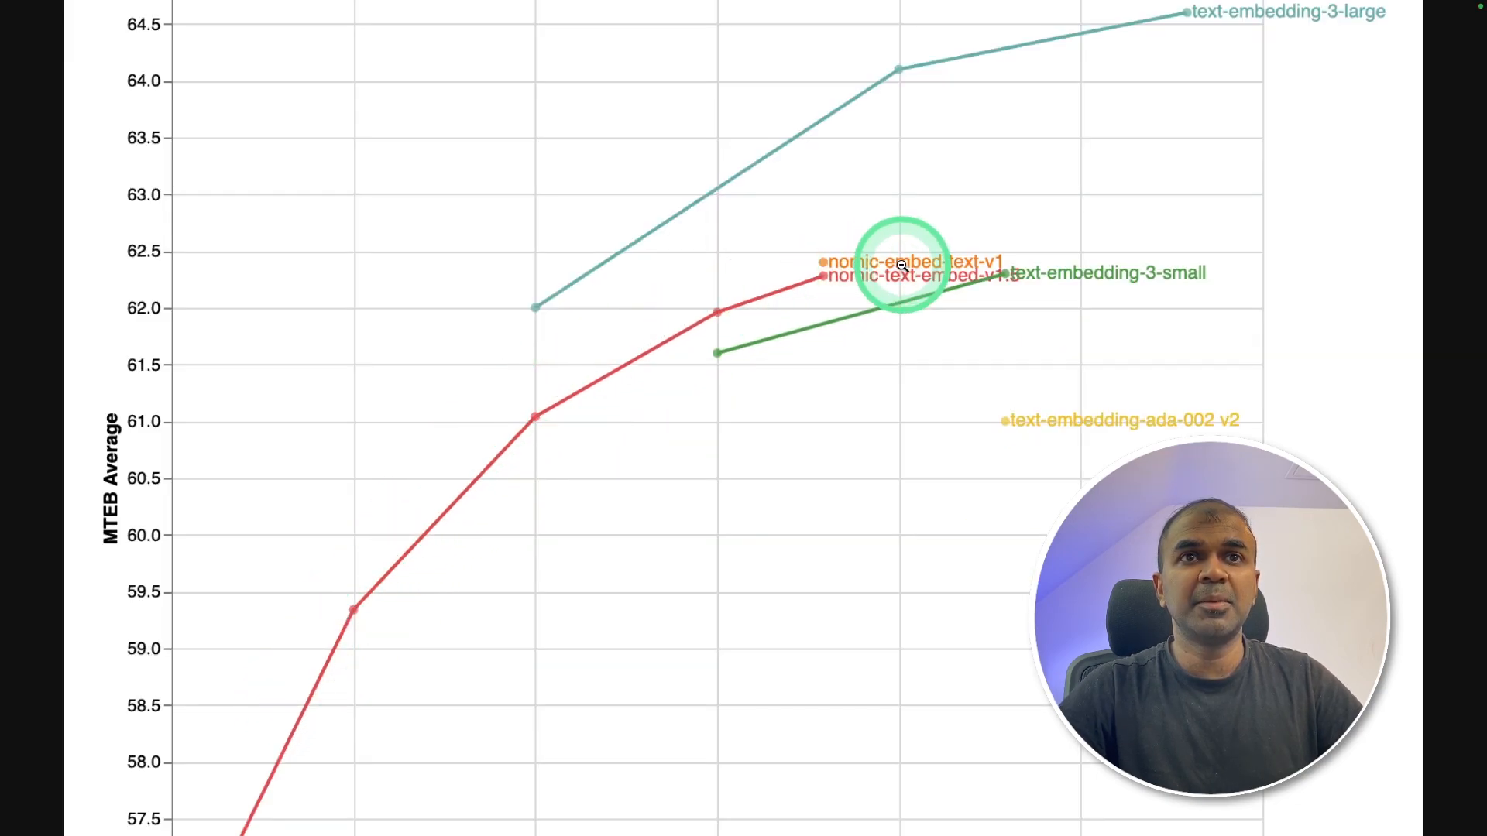
mouse_move(720, 296)
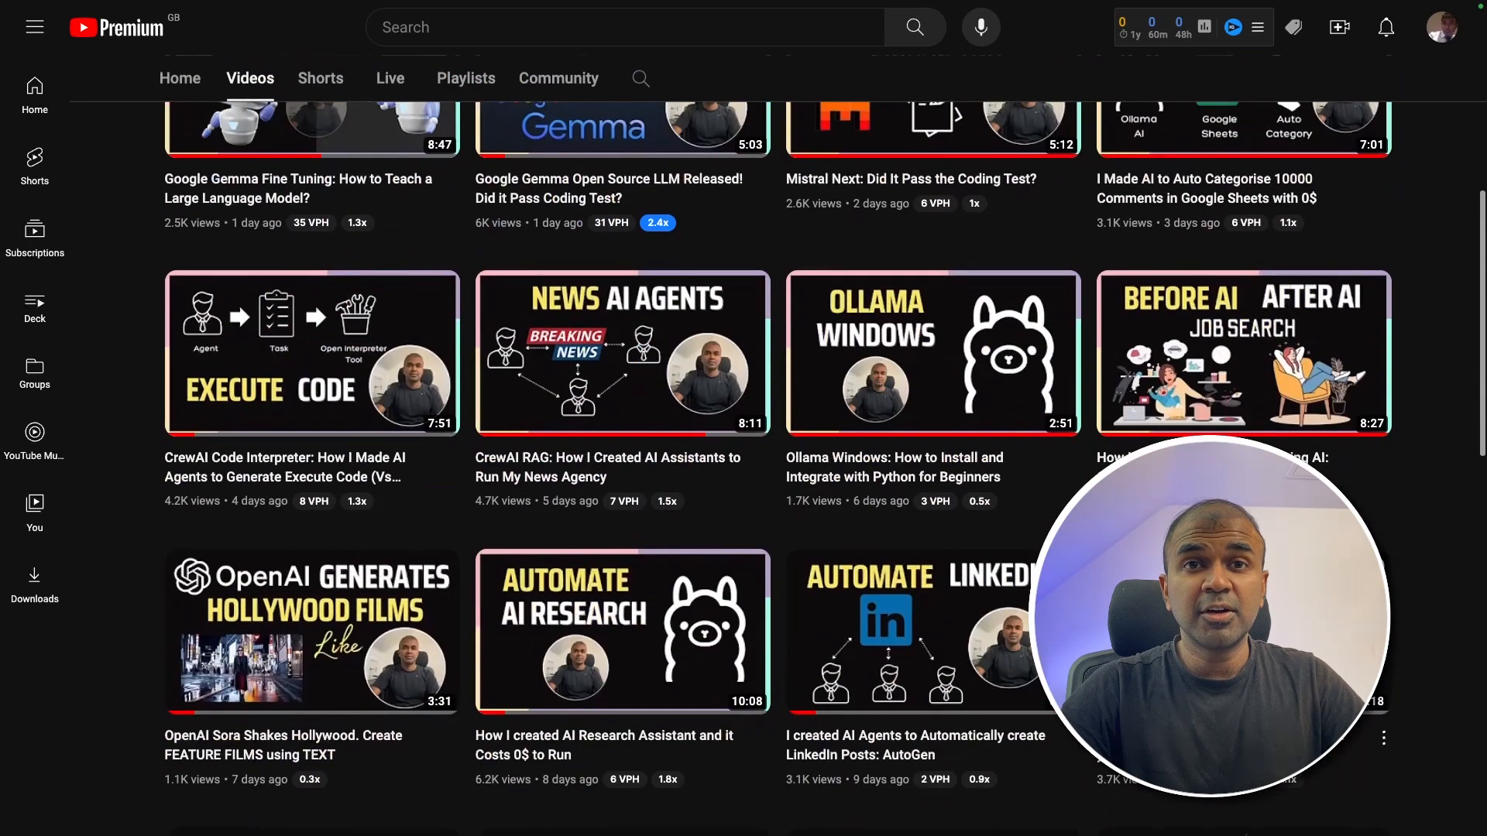
- Scroll the channel's videos, then create app.py with 'touch app.py' in the terminal
scroll("down", 3)
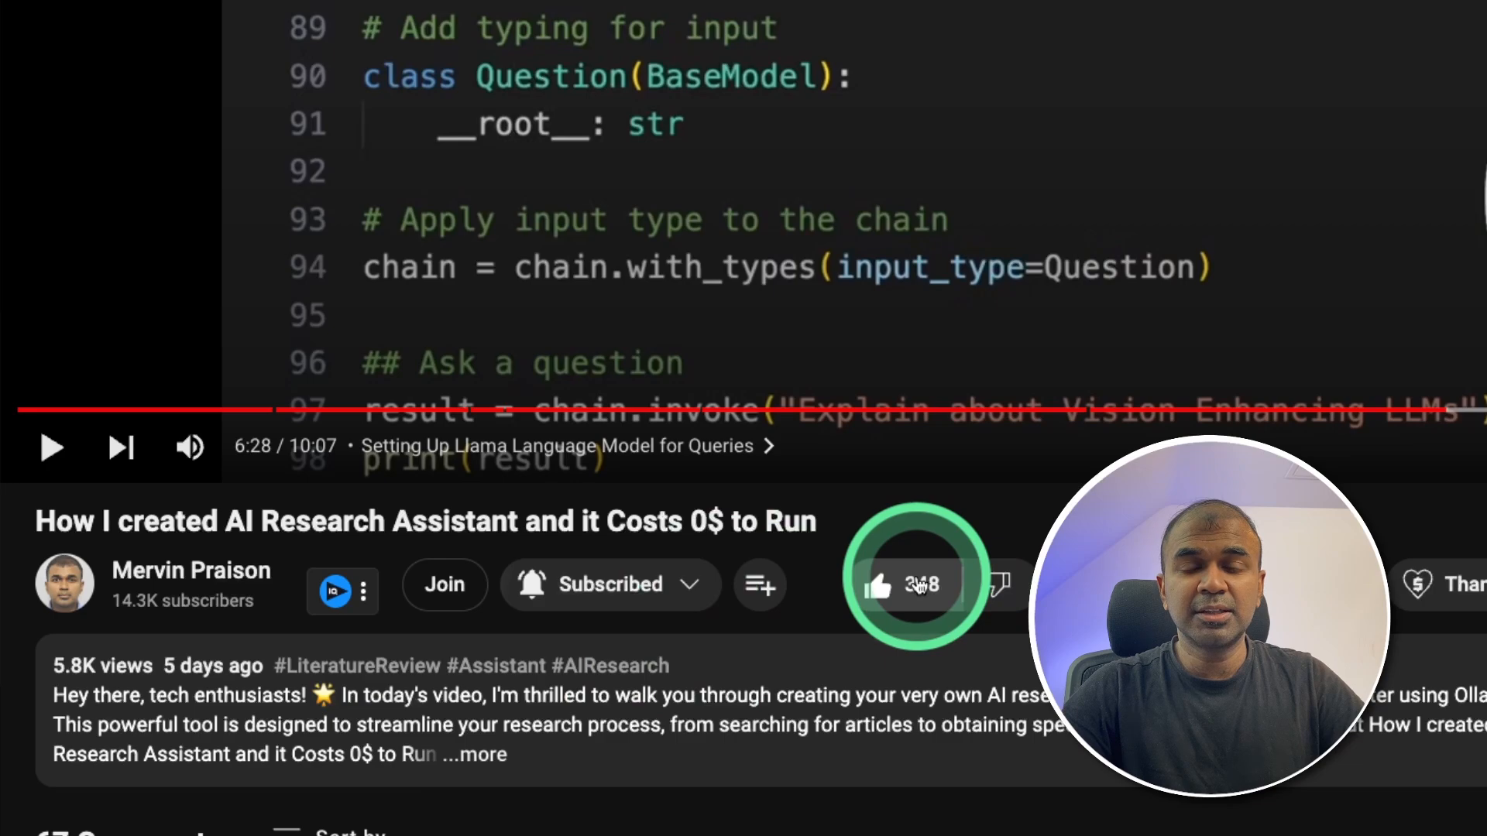
mouse_move(876, 586)
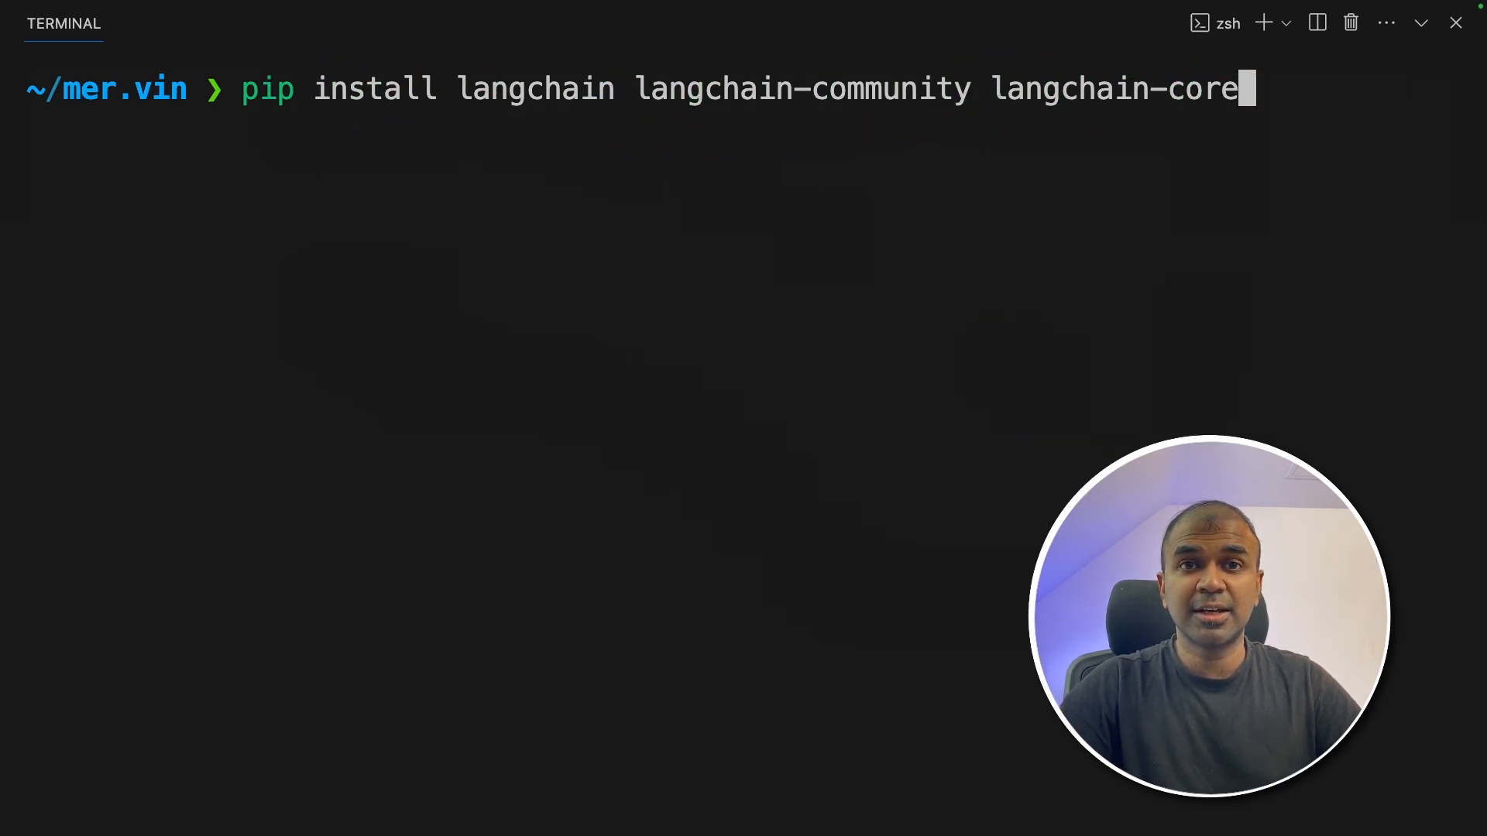
type("touch app.py")
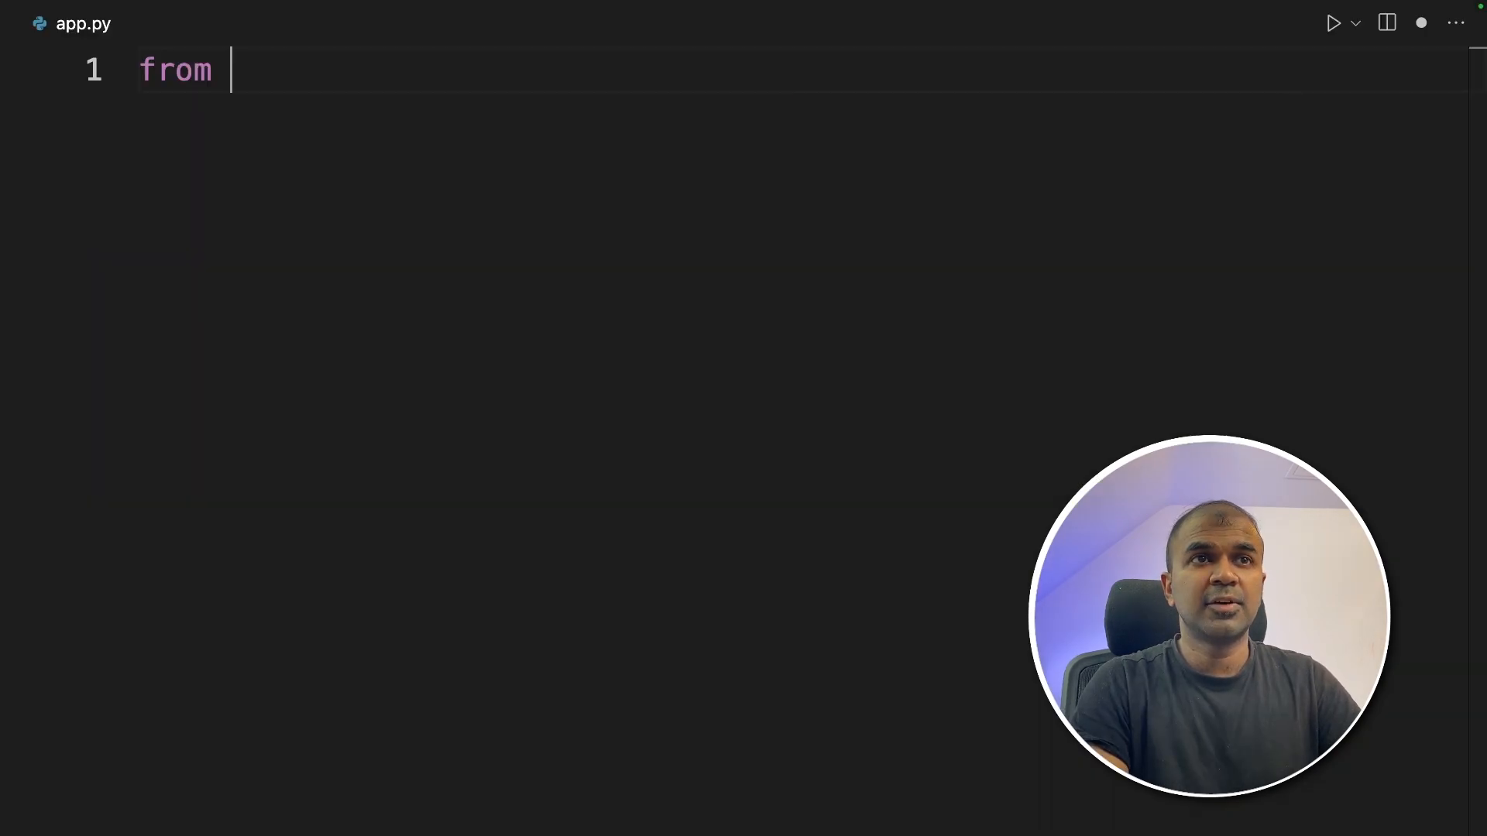
- Add the langchain_community WebBaseLoader, ChatOllama, StrOutputParser and CharacterTextSplitter import lines to app.py
type("langchain_community.document_loaders import WebBaseLoader")
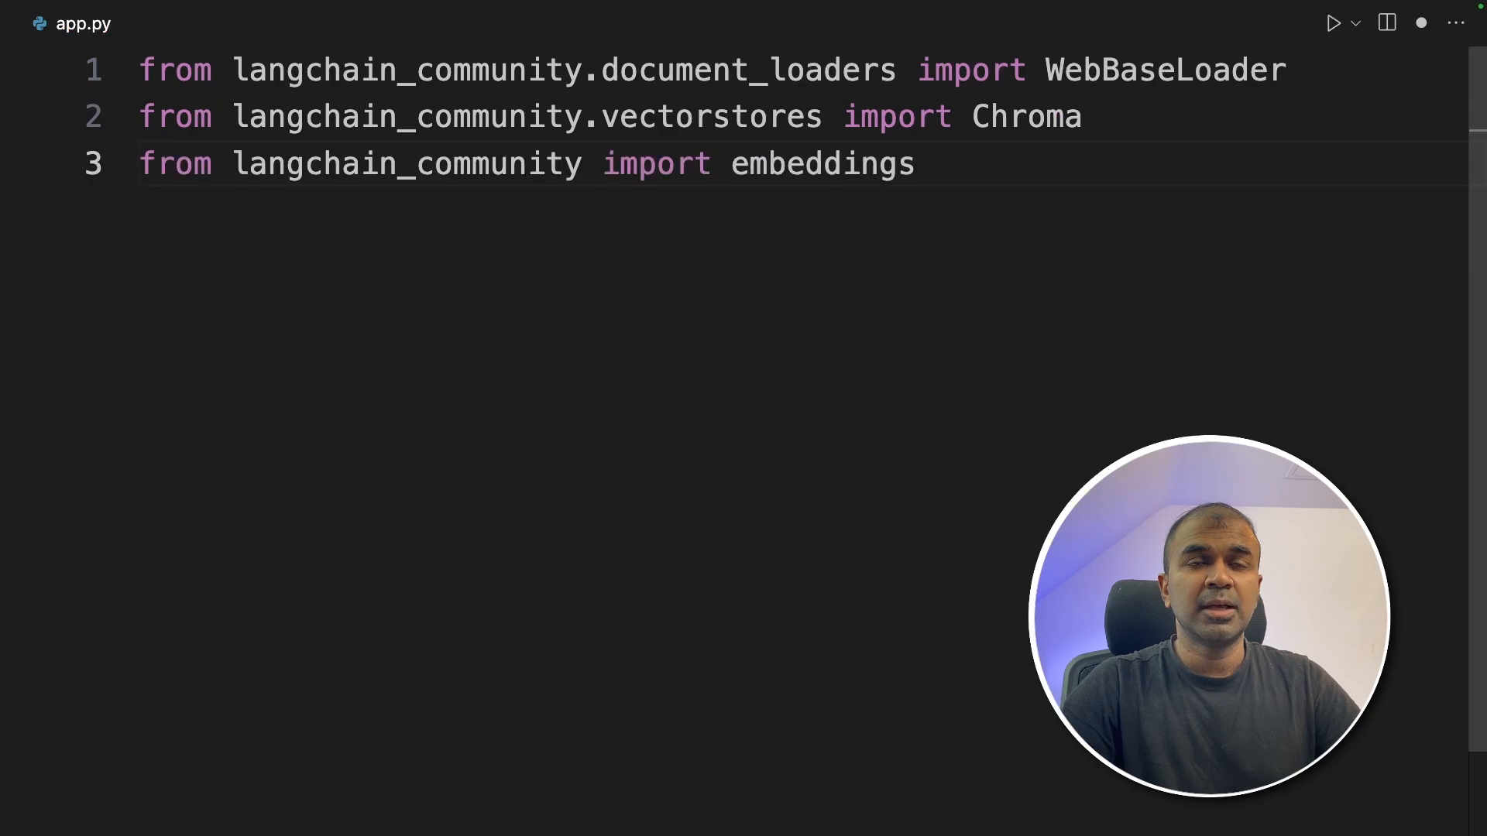
type("from langchain_community.chat_models import ChatOllama")
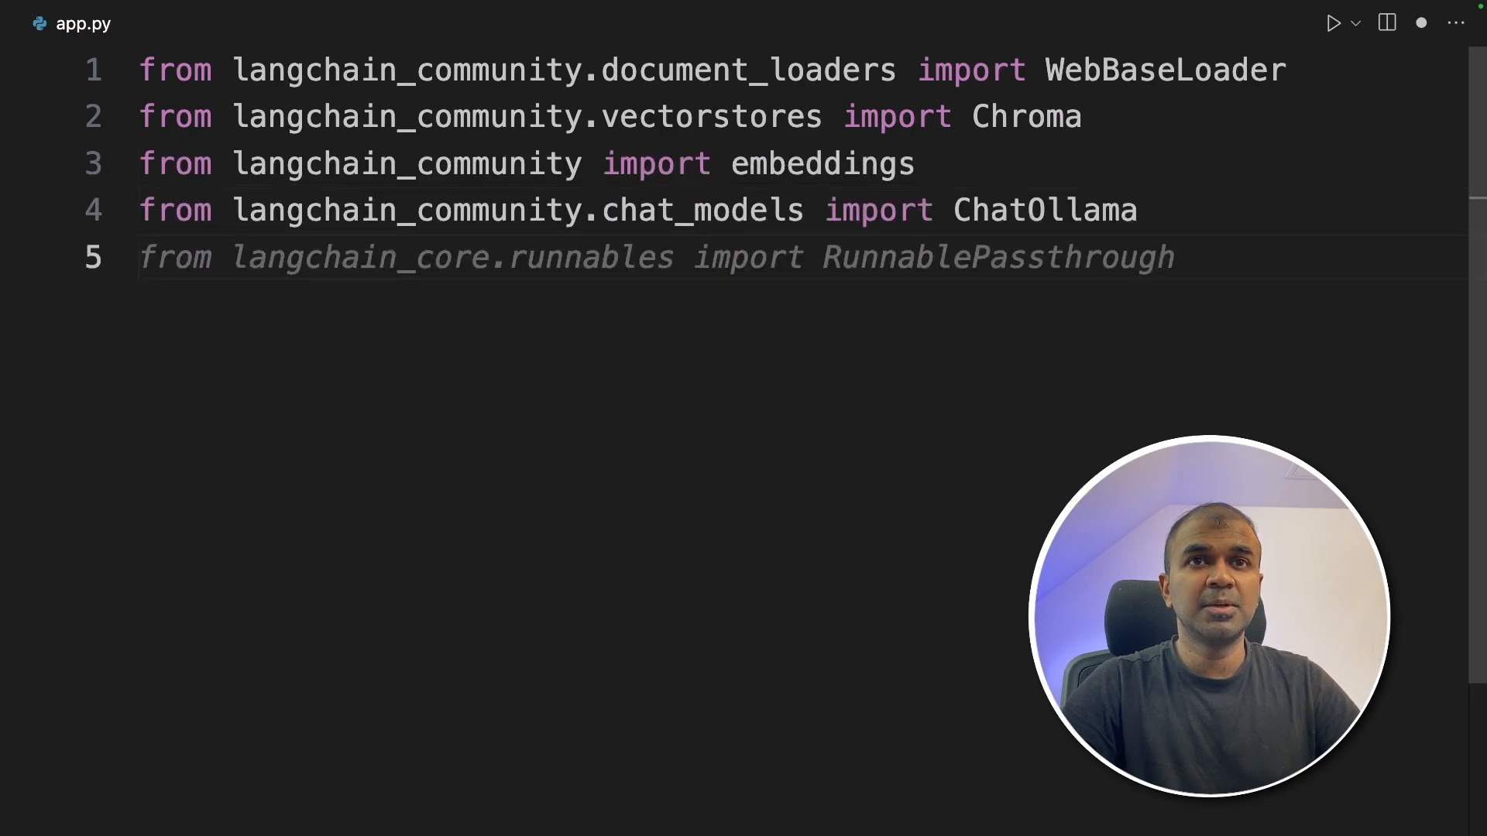
type("from langchain_core.output_parsers import StrOutputParser")
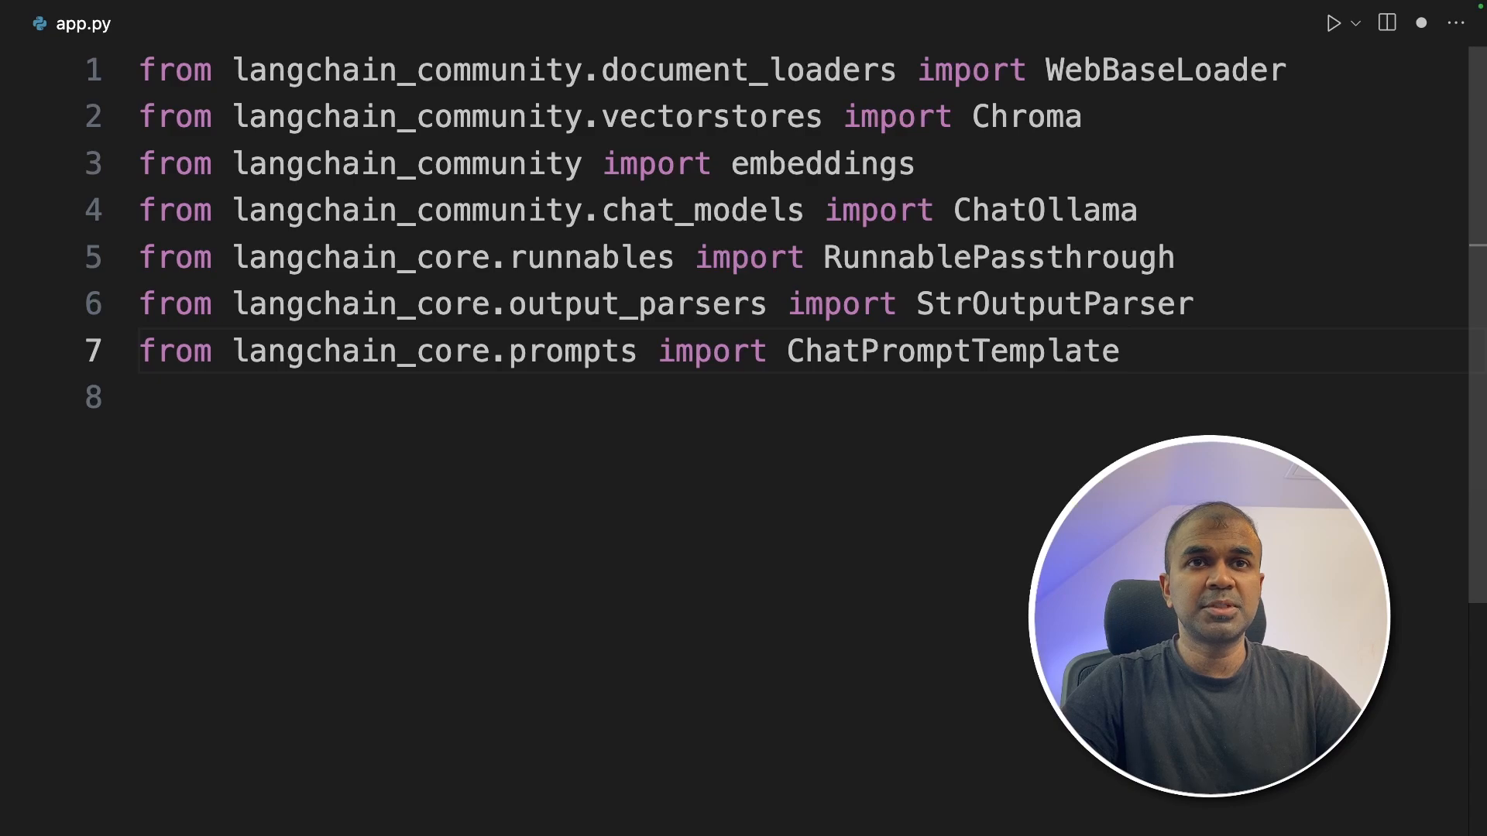
type("from langchain.text_splitter import CharacterTextSplitter")
type("model_local = ChatOllama(model=\"mistral\")")
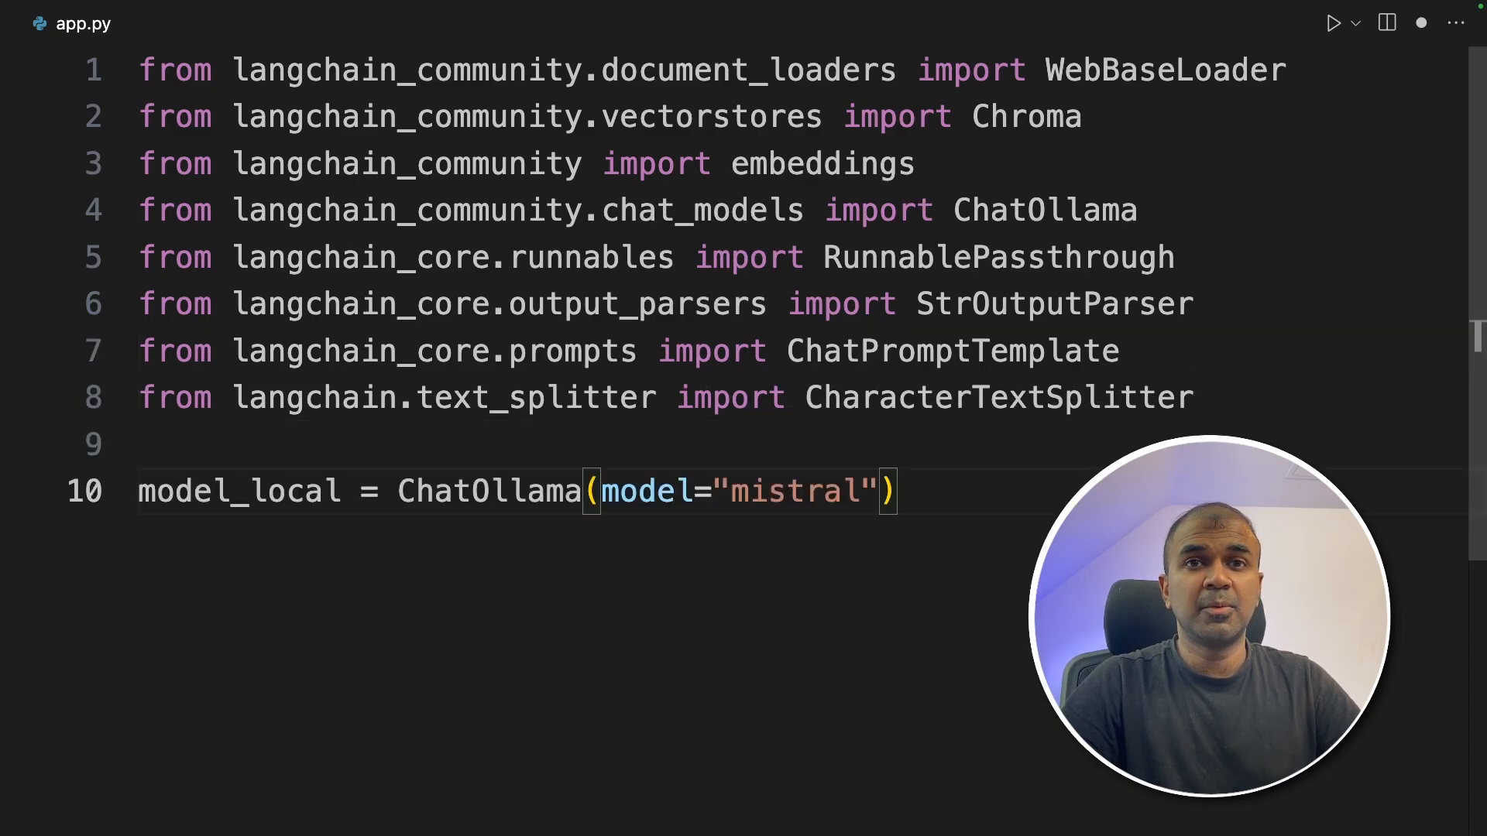
key("Return")
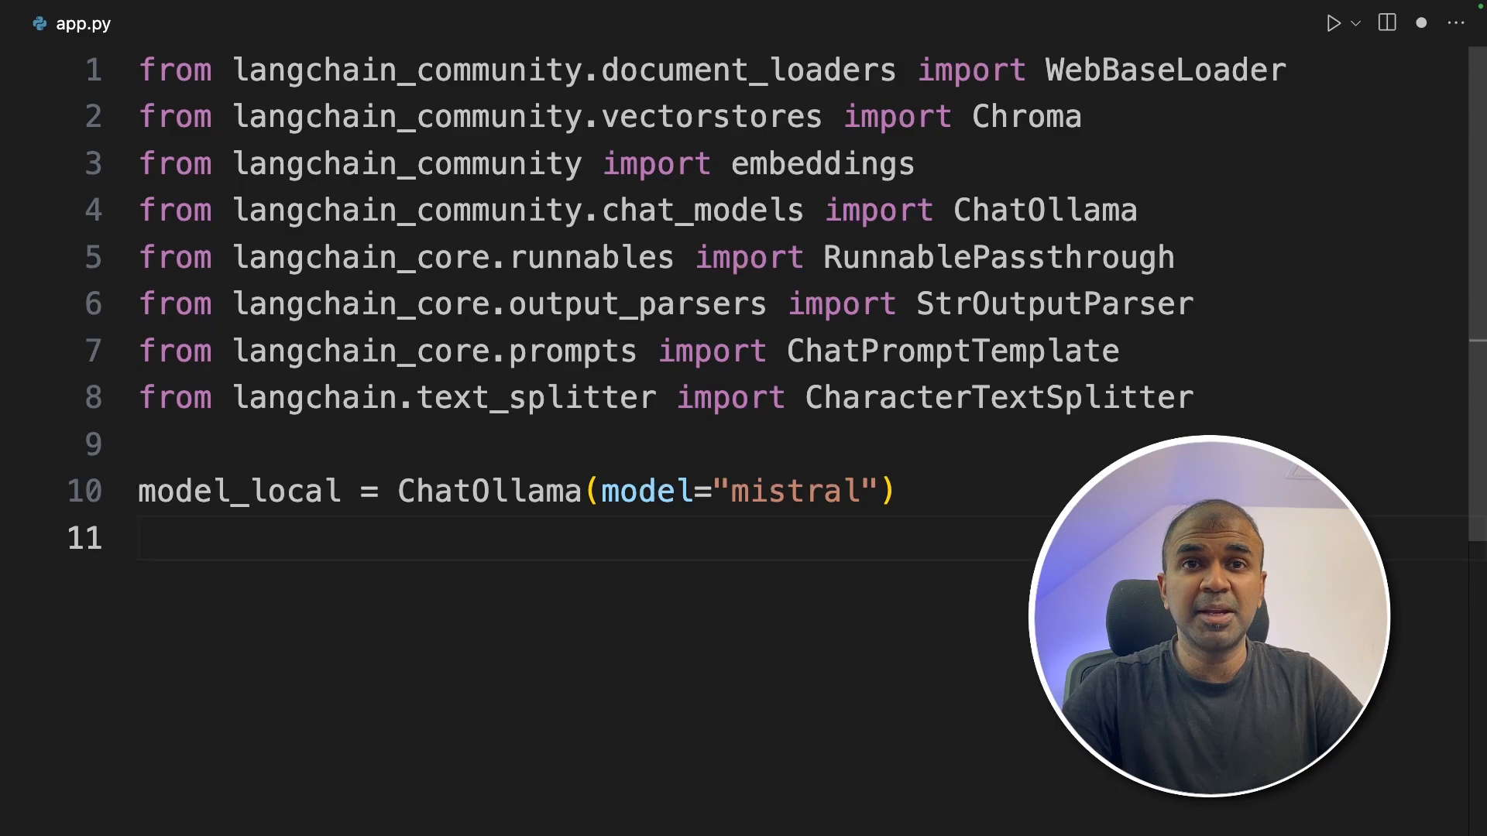
- Write the '# 1. Split data into chunks' section loading three Ollama URLs into doc_splits
left_click(143, 538)
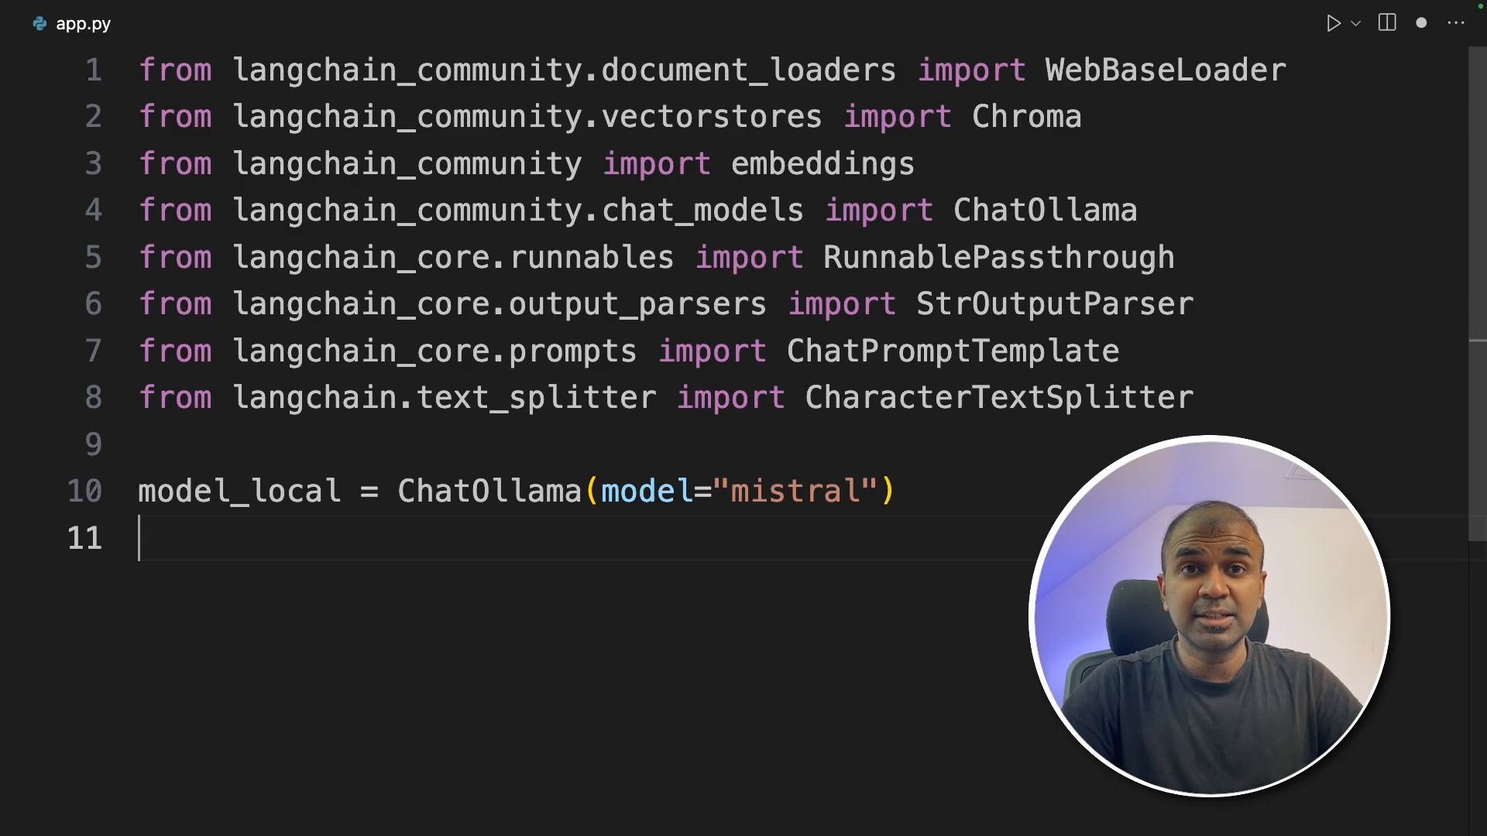
type("# 1. Split data into chunks")
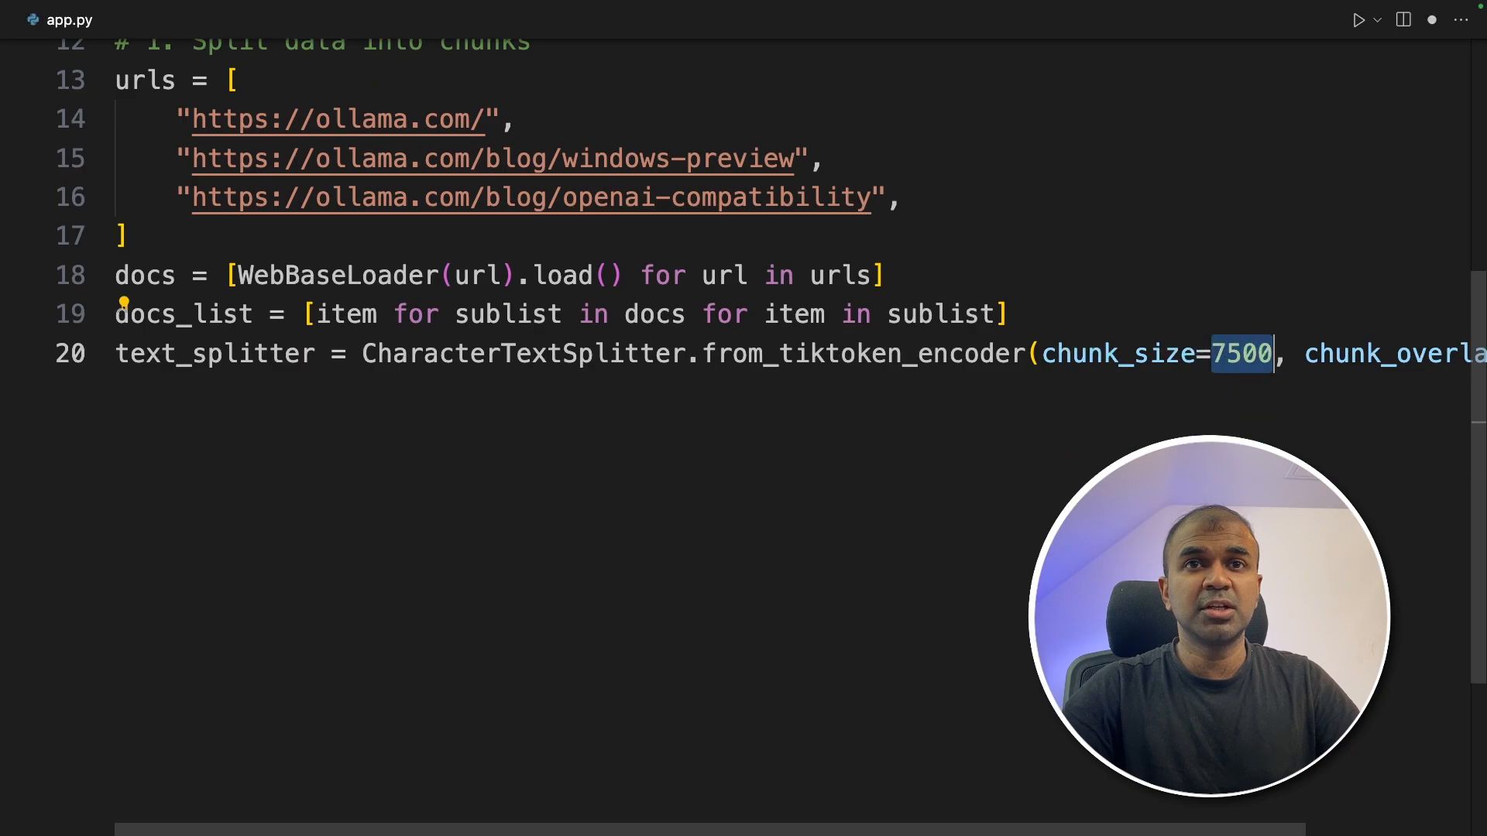
scroll("right", 3)
type("doc_splits = text_splitter.split_documents(docs_list")
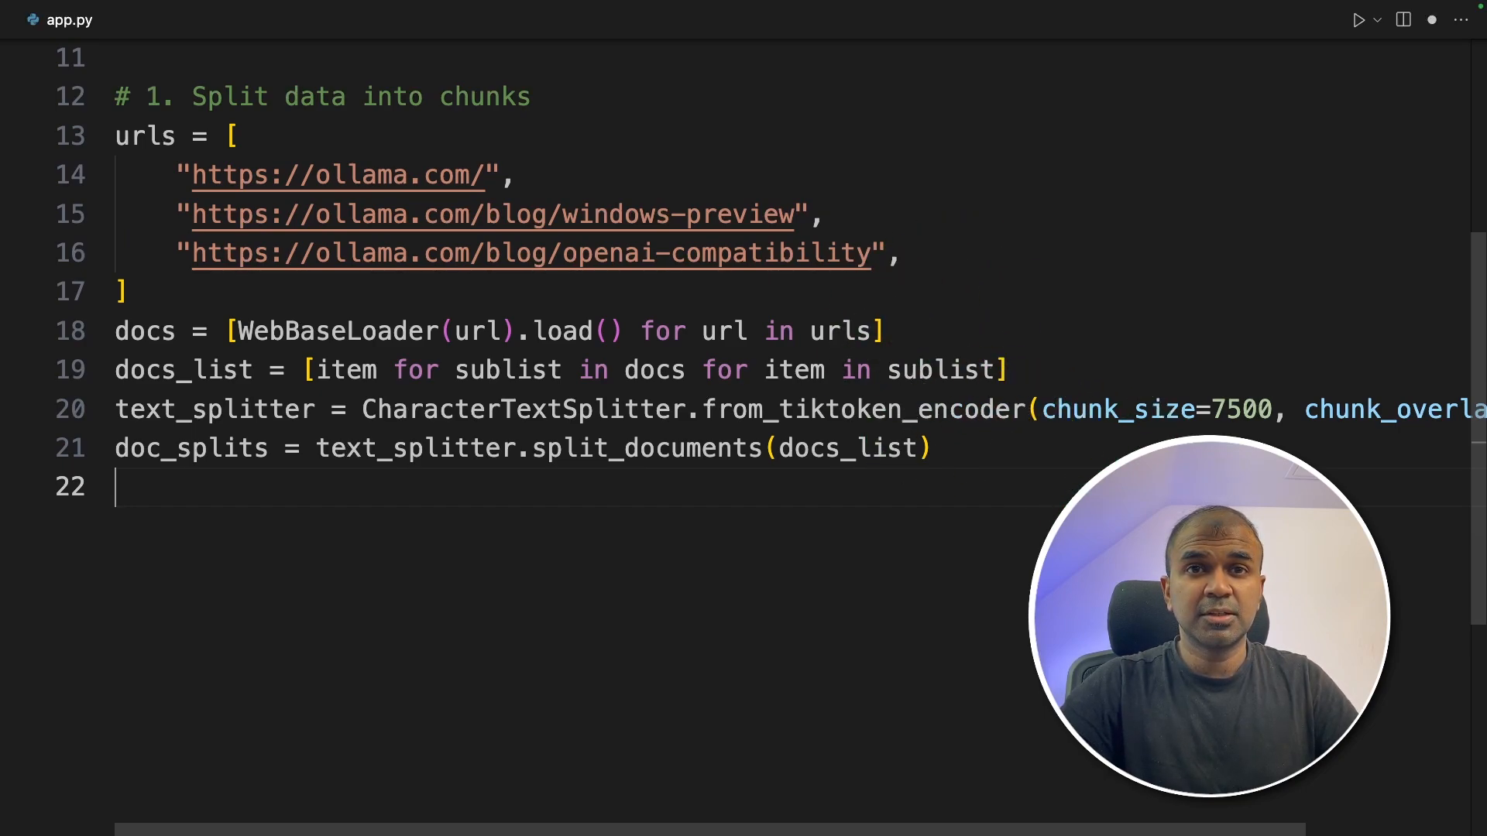
- Write '# 2. Convert documents to Embeddings and store them' with a Chroma vectorstore and retriever = vectorstore.as_retriever()
type("# 2. Convert documents to Embeddings and store them")
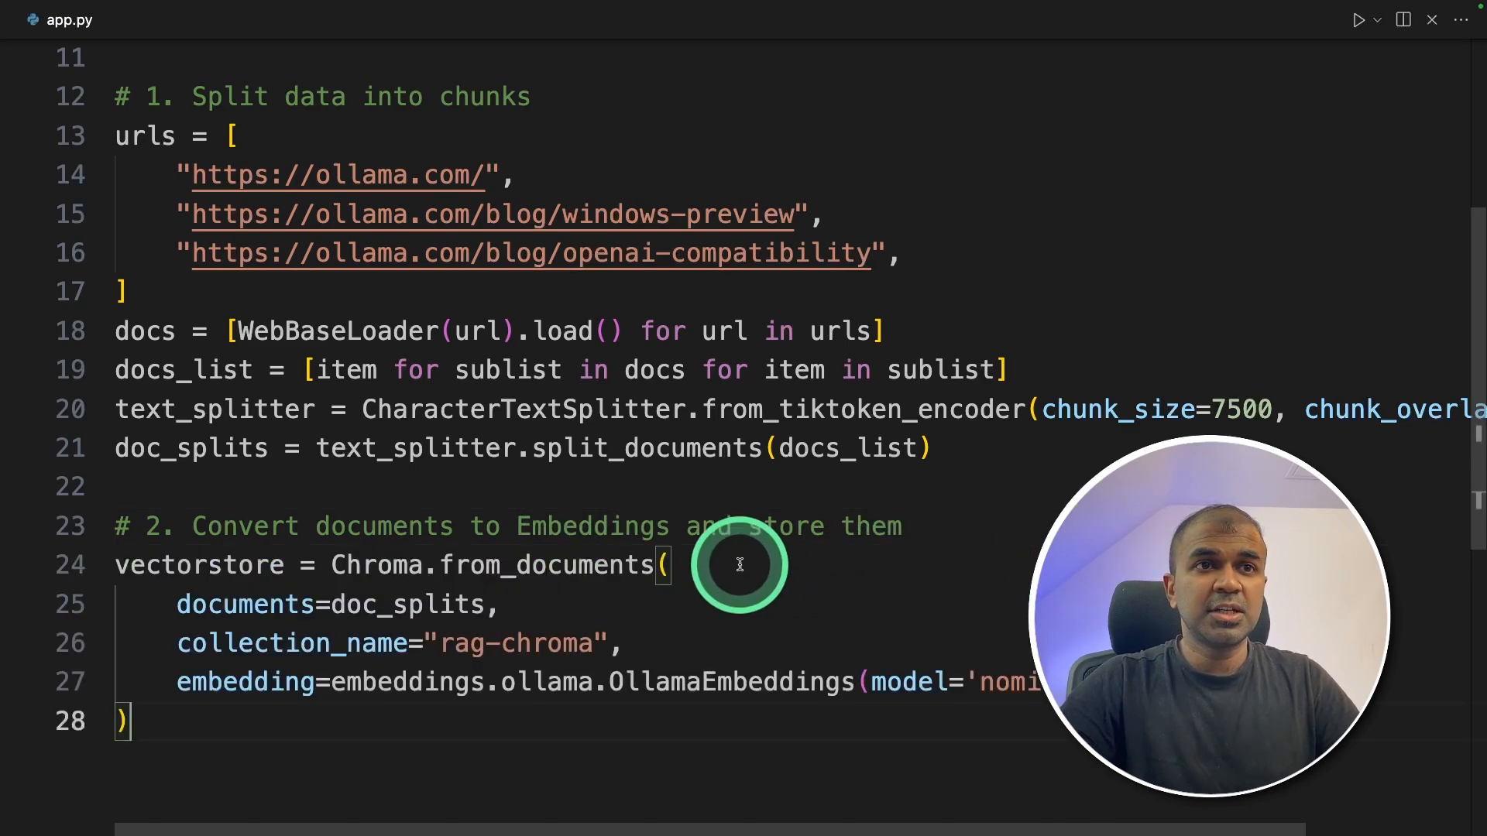
double_click(545, 565)
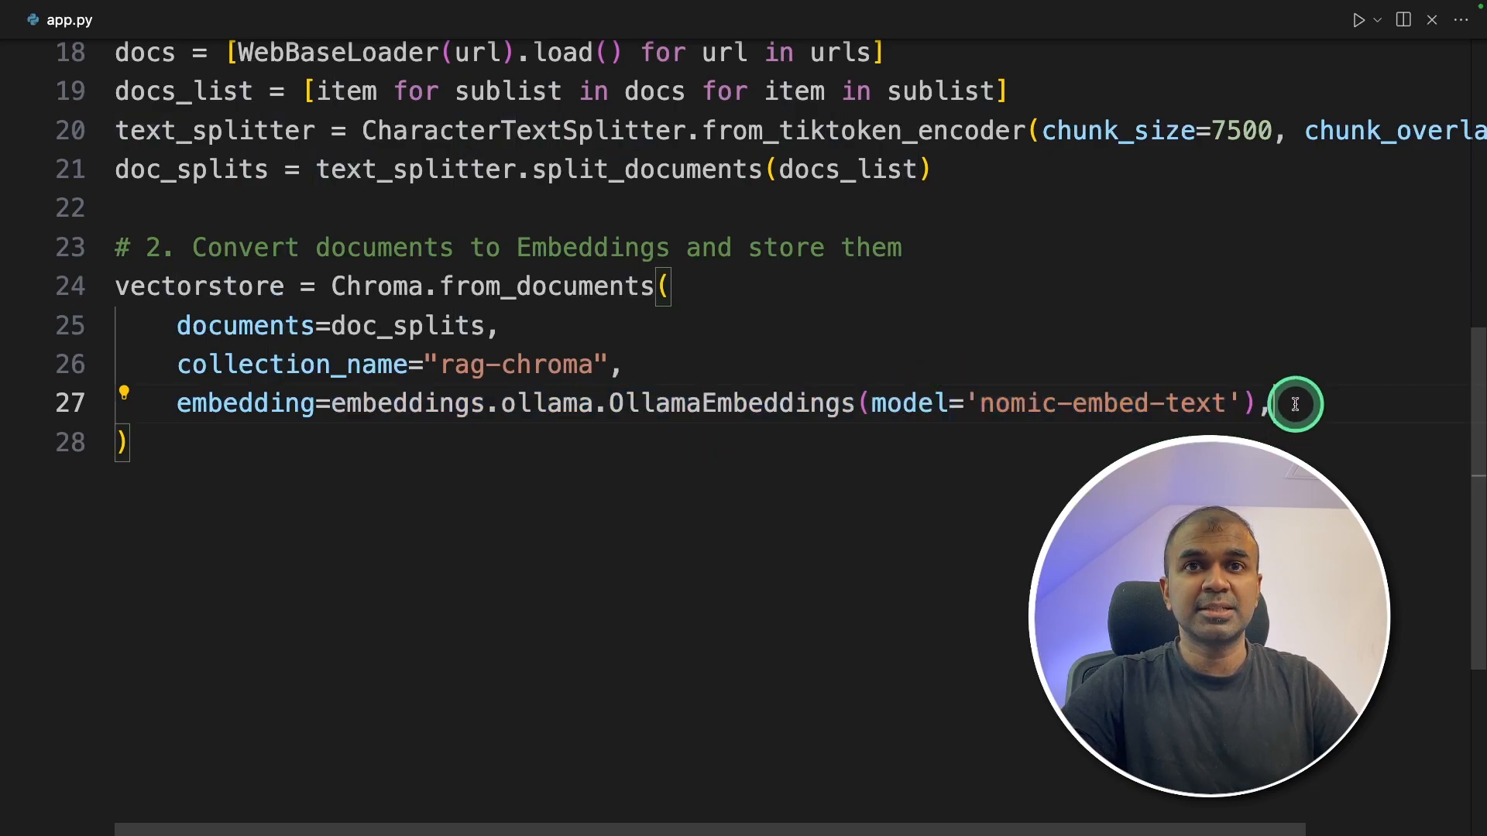
type("retriever = vectorstore.as_retriever()")
type("# 3. Before RAG")
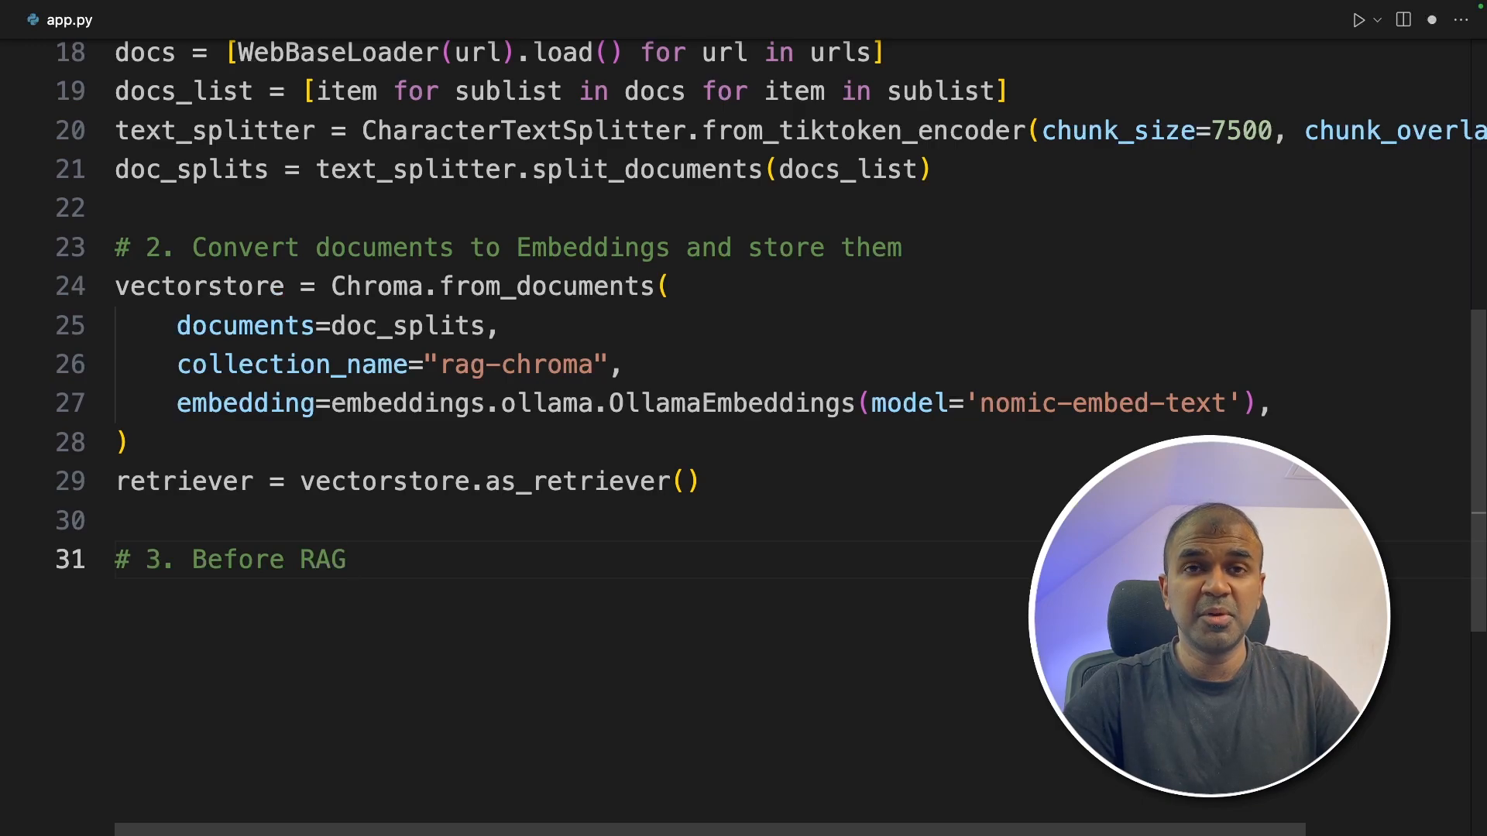
- Write the Before RAG prompt 'What is {topic}' chained through model_local and StrOutputParser, then start '# 4. After RAG'
type("print(\"Before RAG\\n\")")
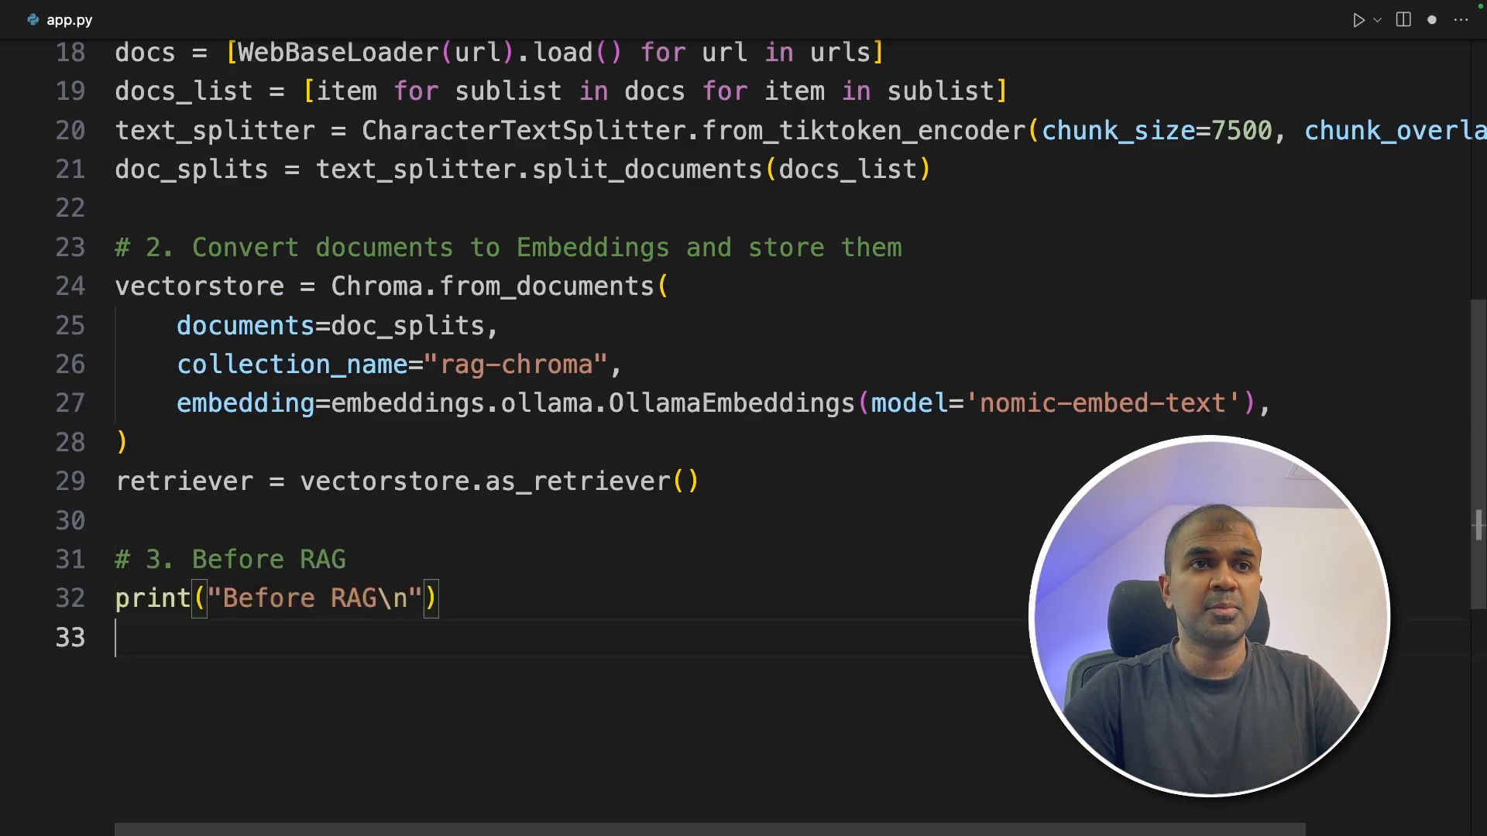
type("before_rag_template = \"What is {topic}\"")
type("before_rag_prompt = ChatPromptTemplate.from_template(before_rag_template)")
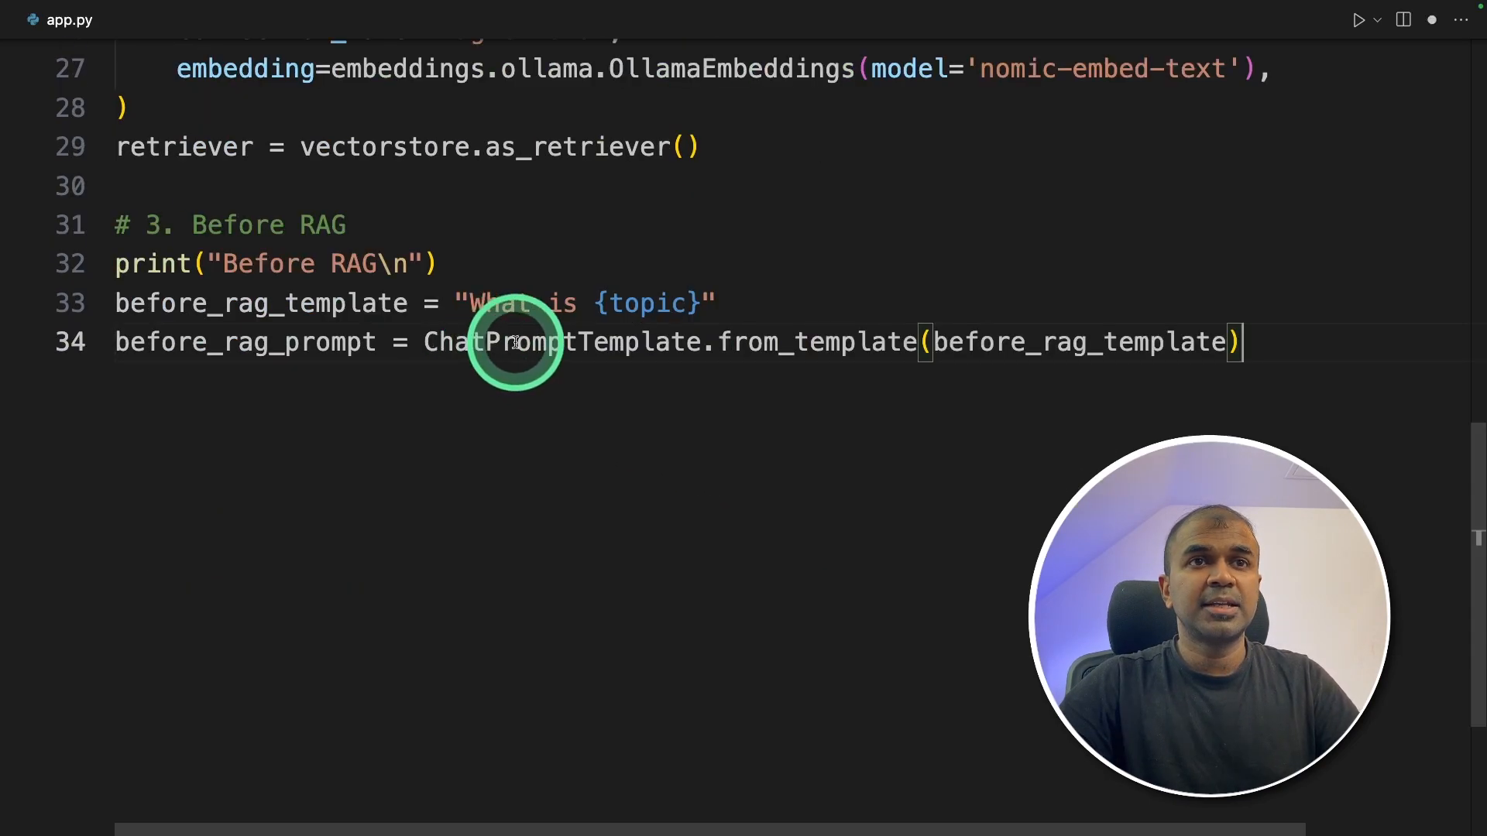
double_click(561, 342)
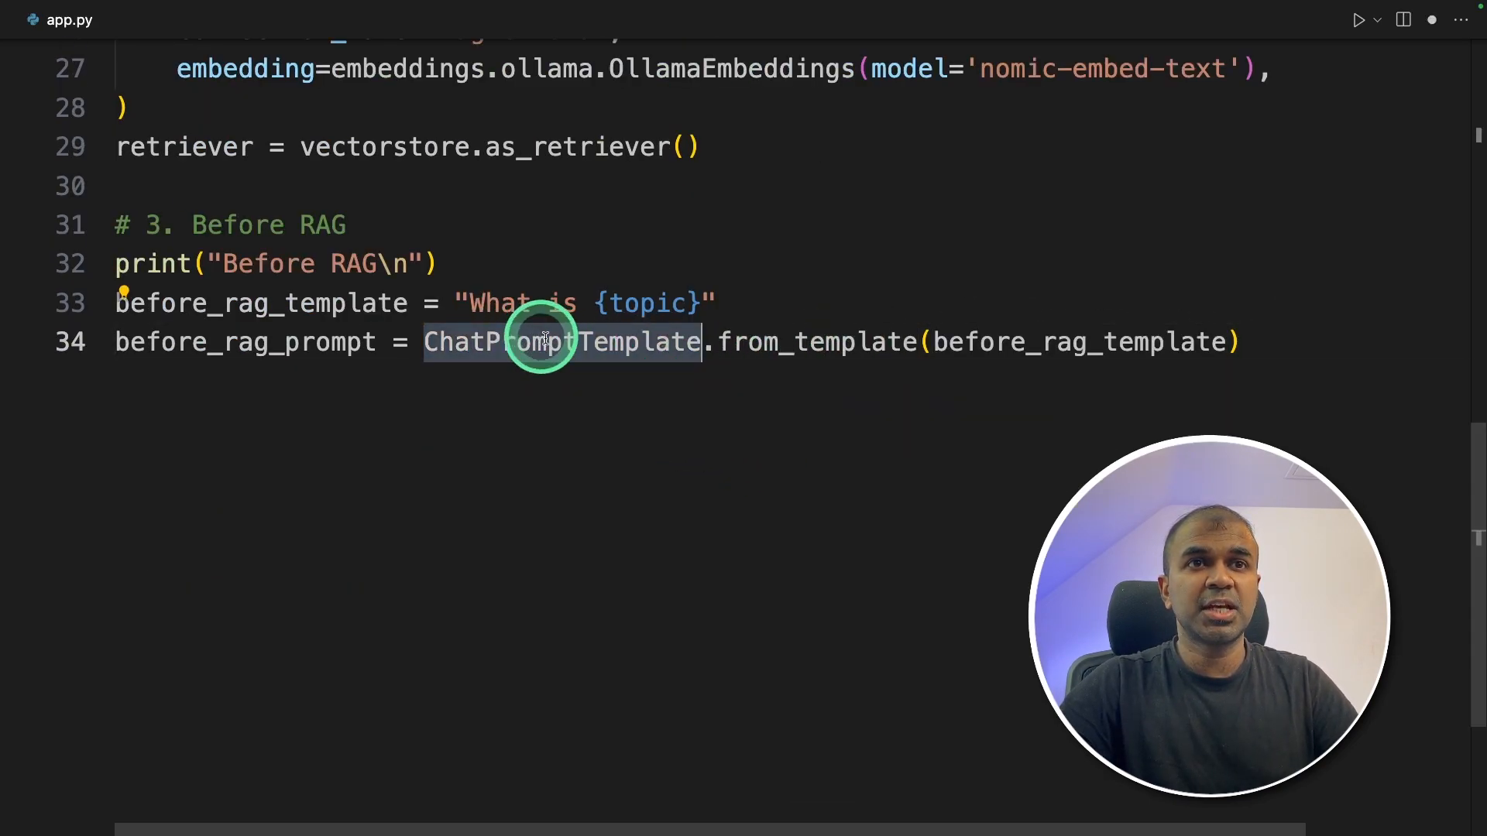
type("before_rag_chain = before_rag_prompt | model_local | StrOutputParser()")
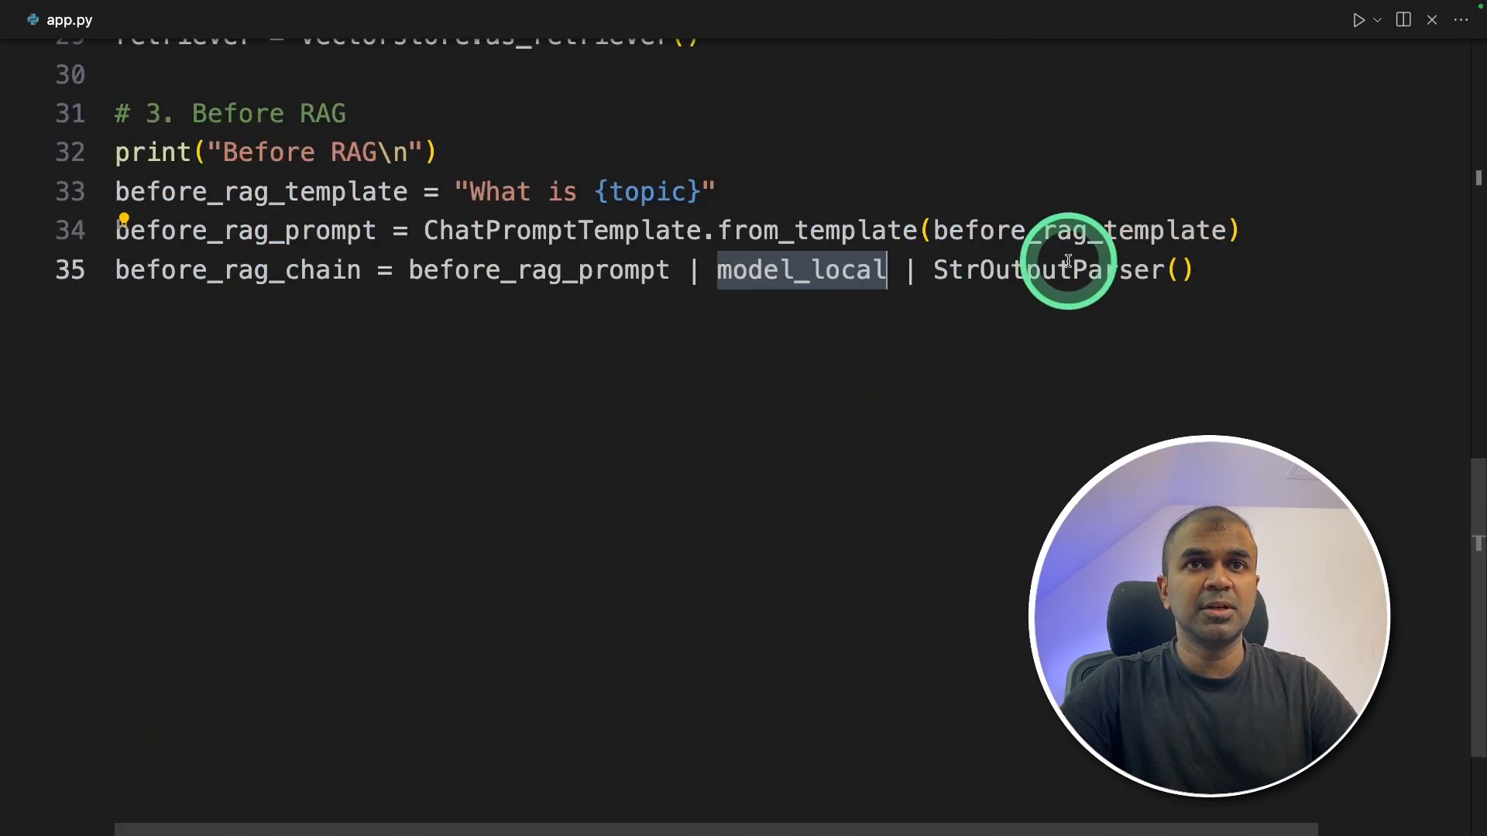
double_click(1055, 270)
type("print(before_rag_chain.invoke({\"topic\": \"Ollama")
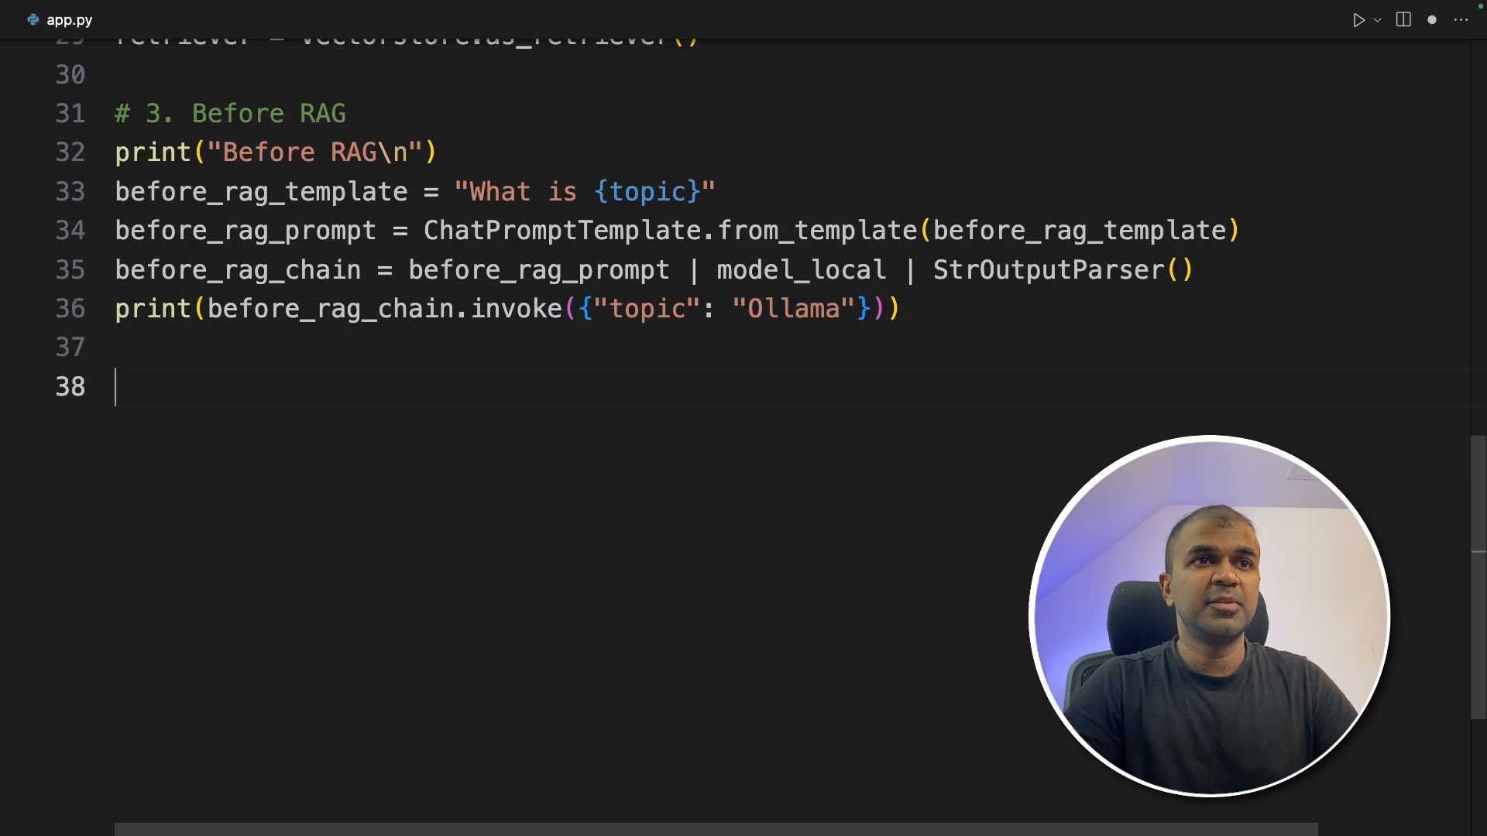
type("# 4. After RAG")
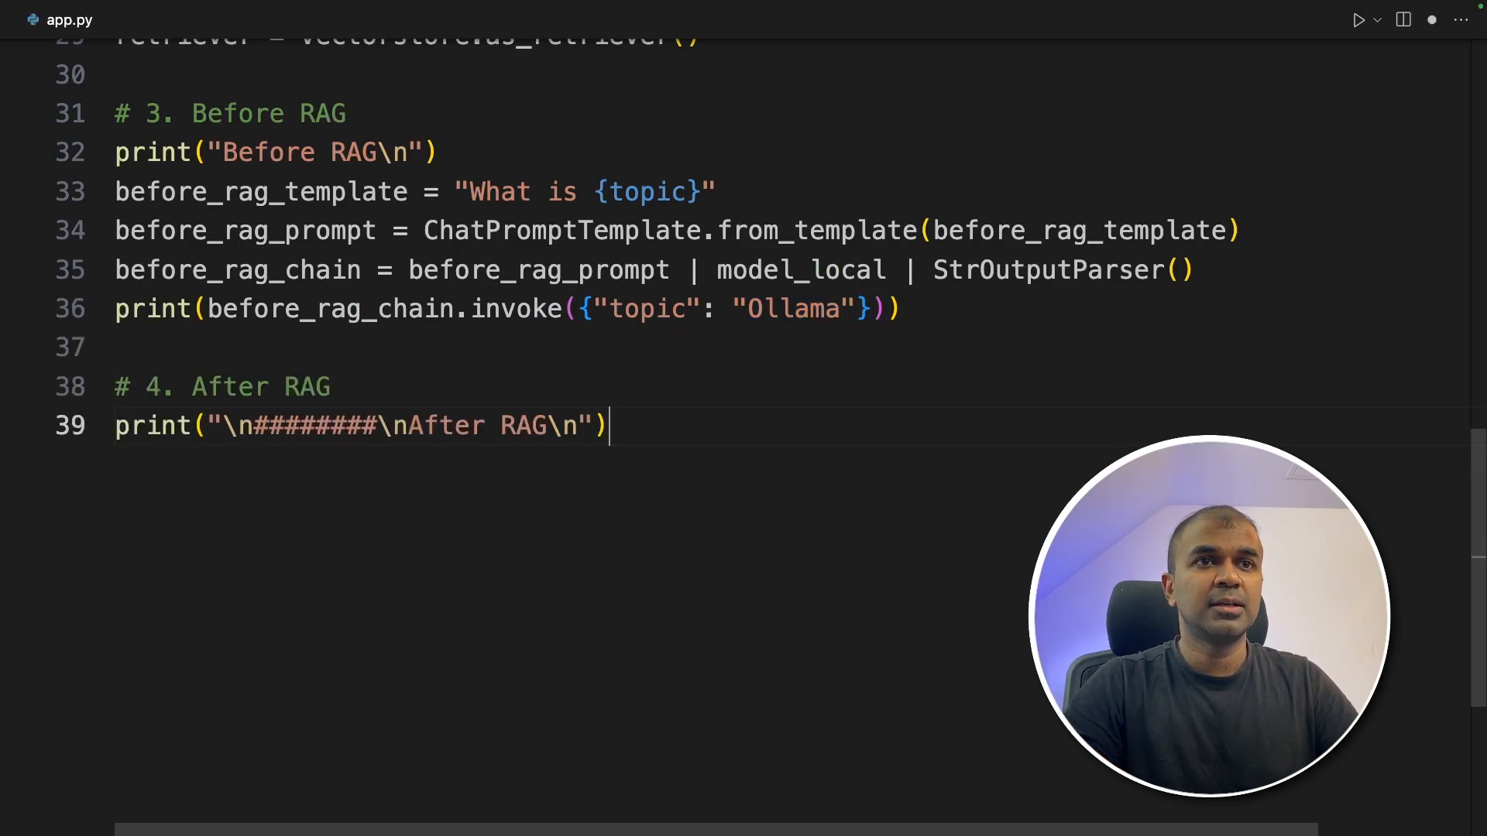
type("after_rag_template = \"\"\"Answer the question based only on the following context:")
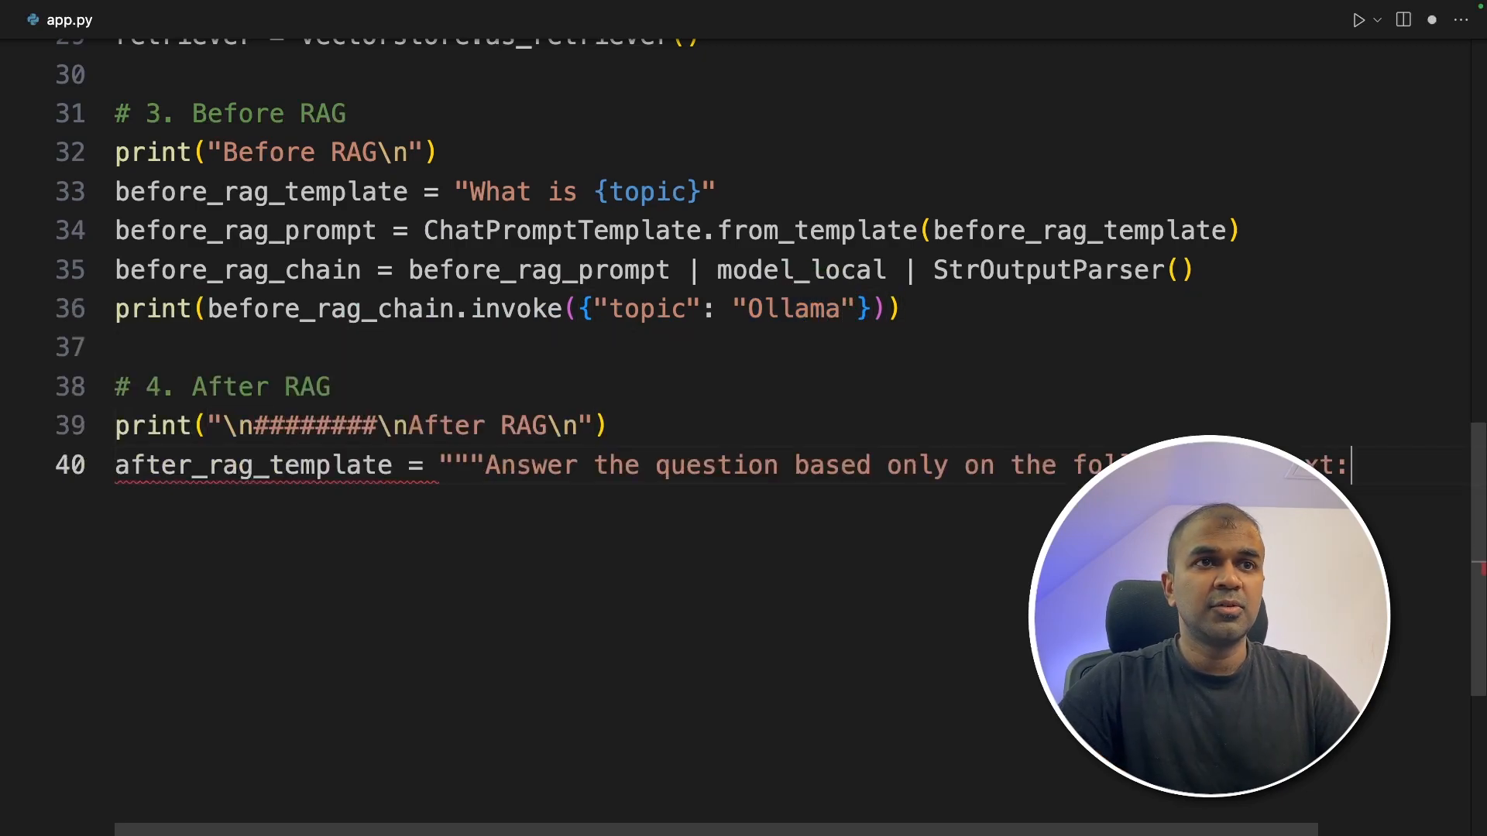
key("enter")
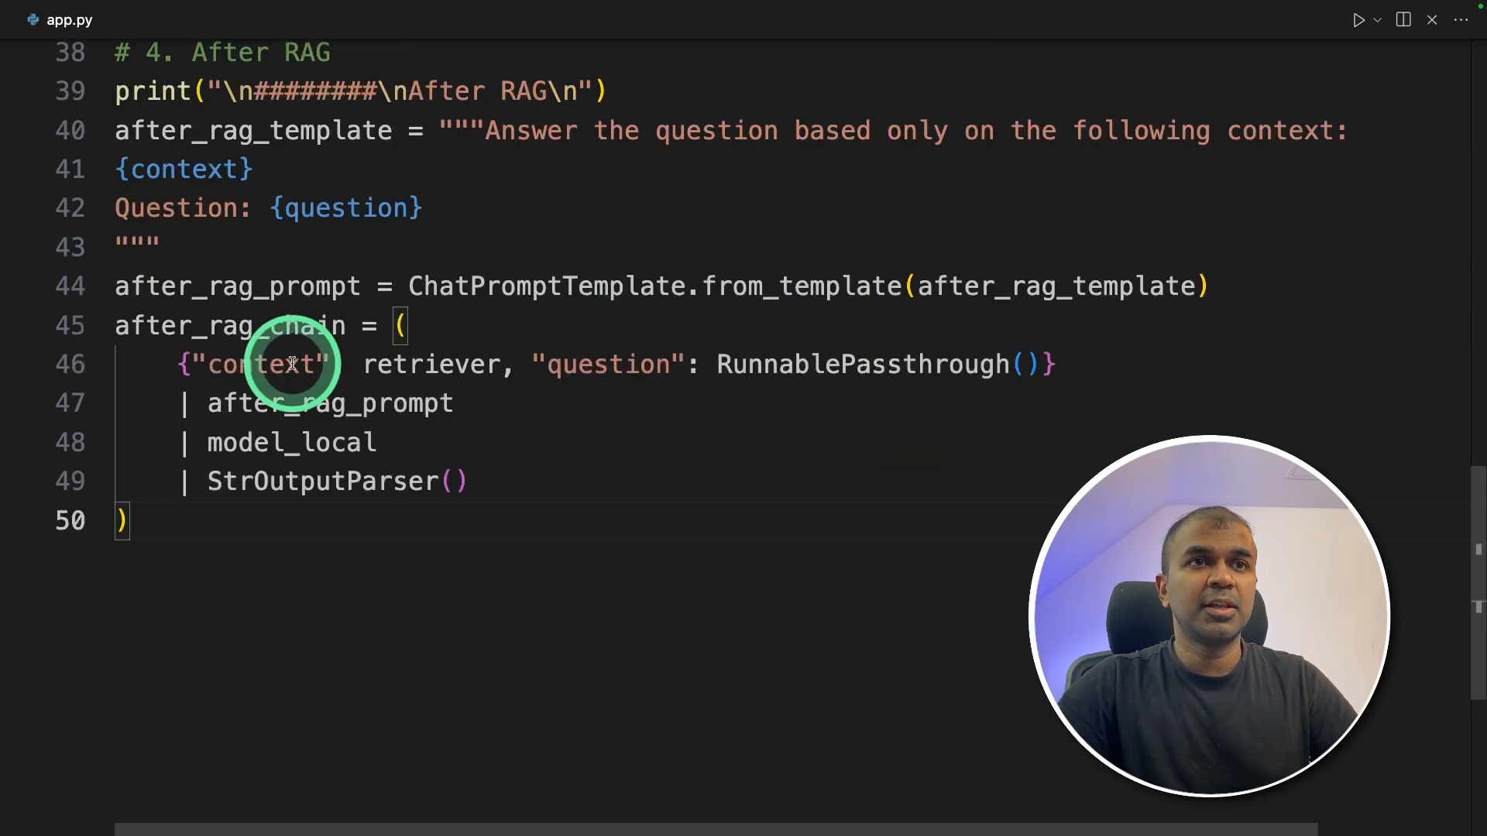
type("print(after_rag_chain.invoke(\"What is Ollama?\"))")
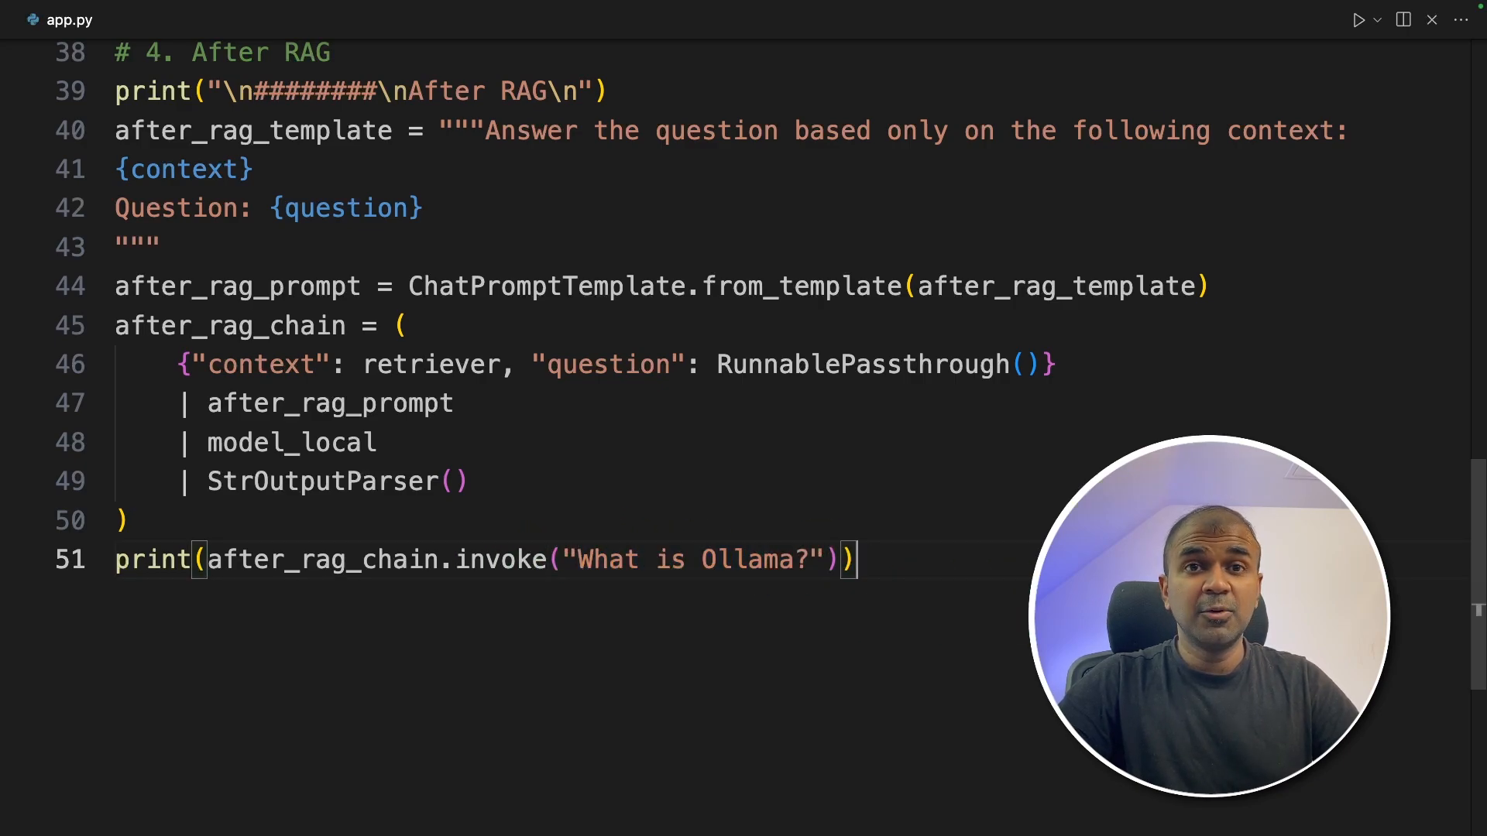
scroll("up", 3)
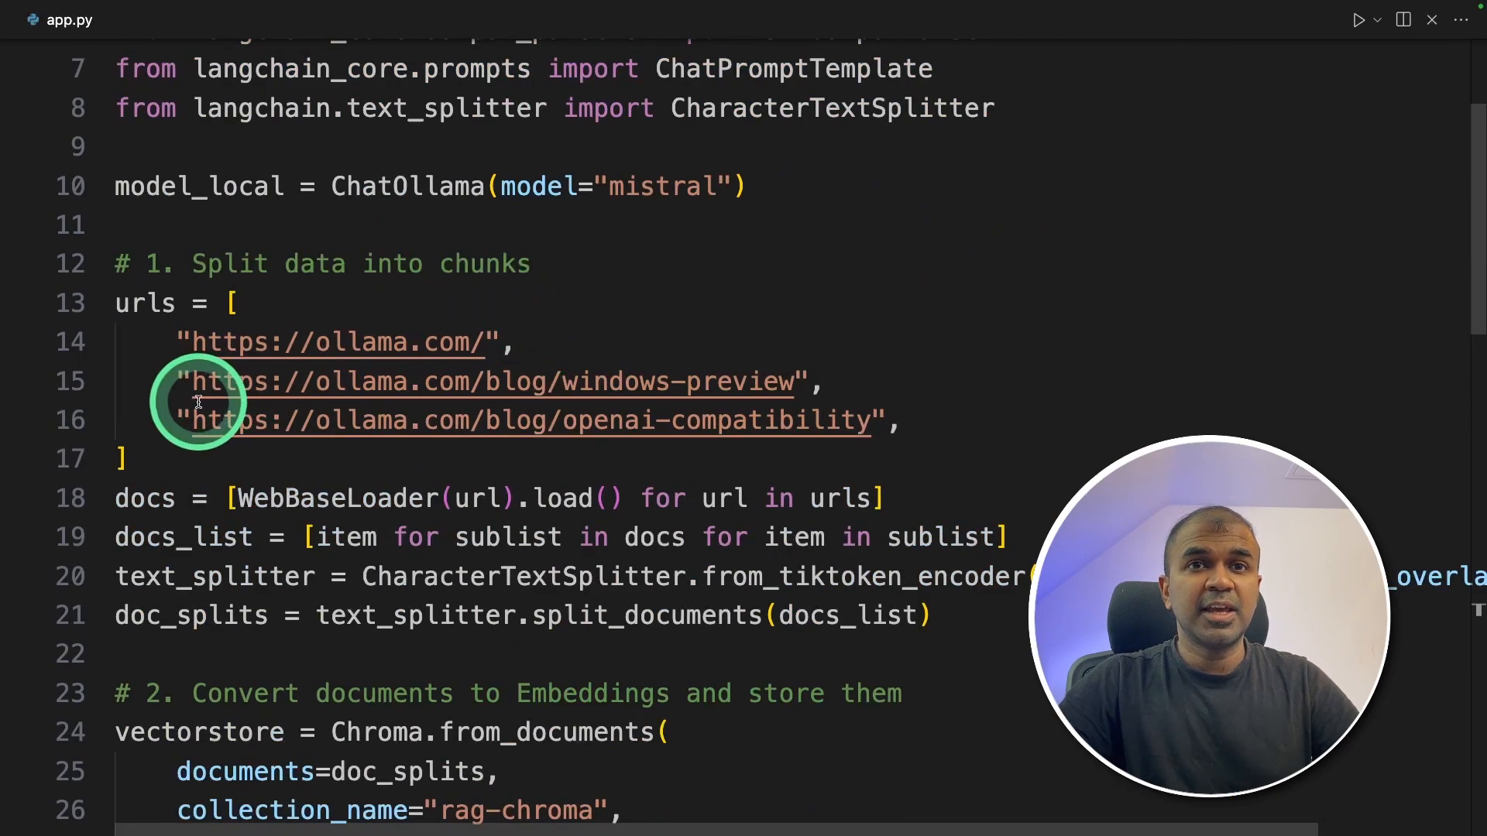
mouse_move(361, 276)
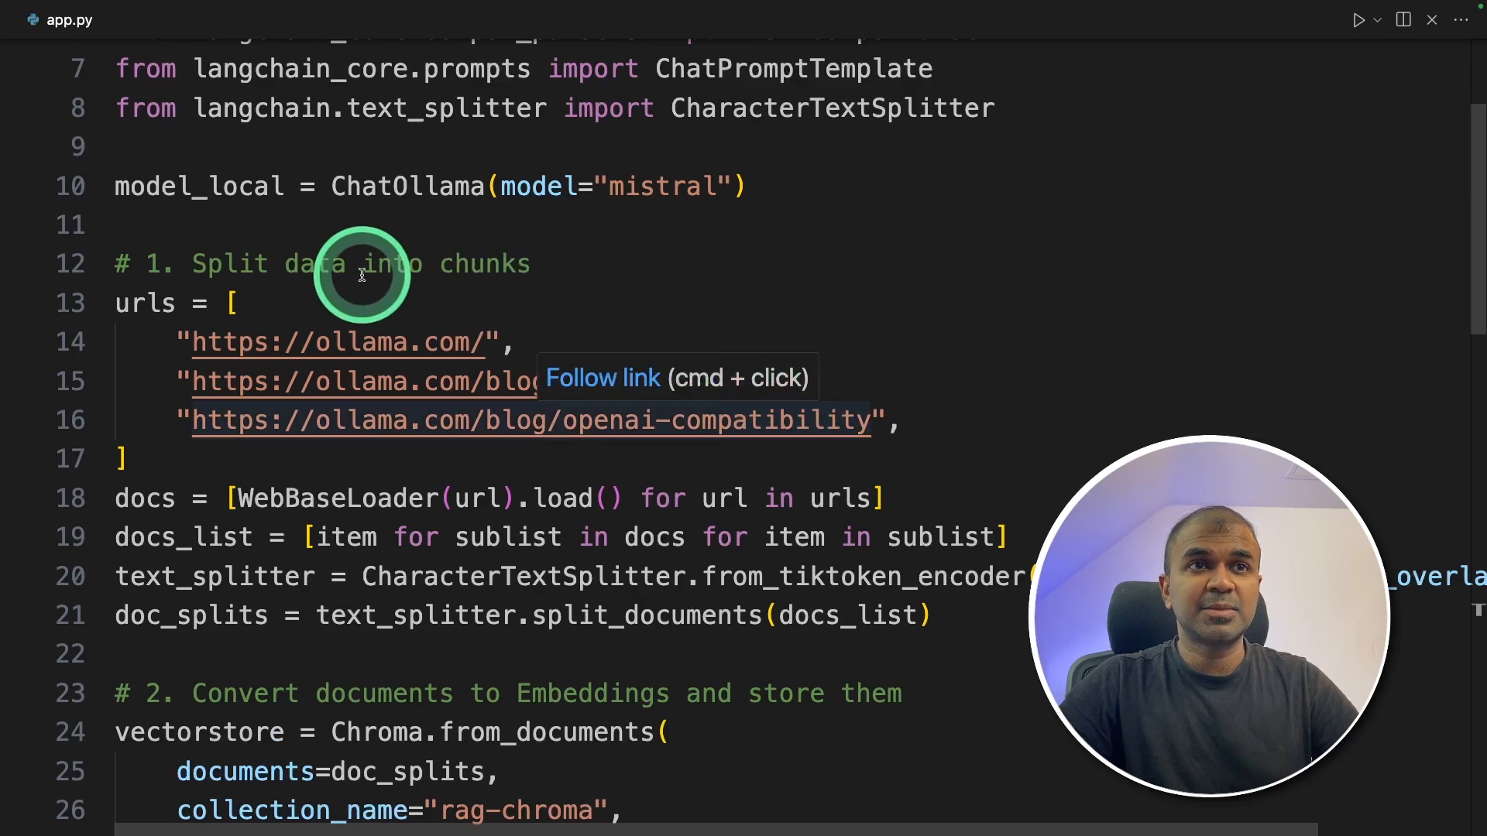
scroll("down", 3)
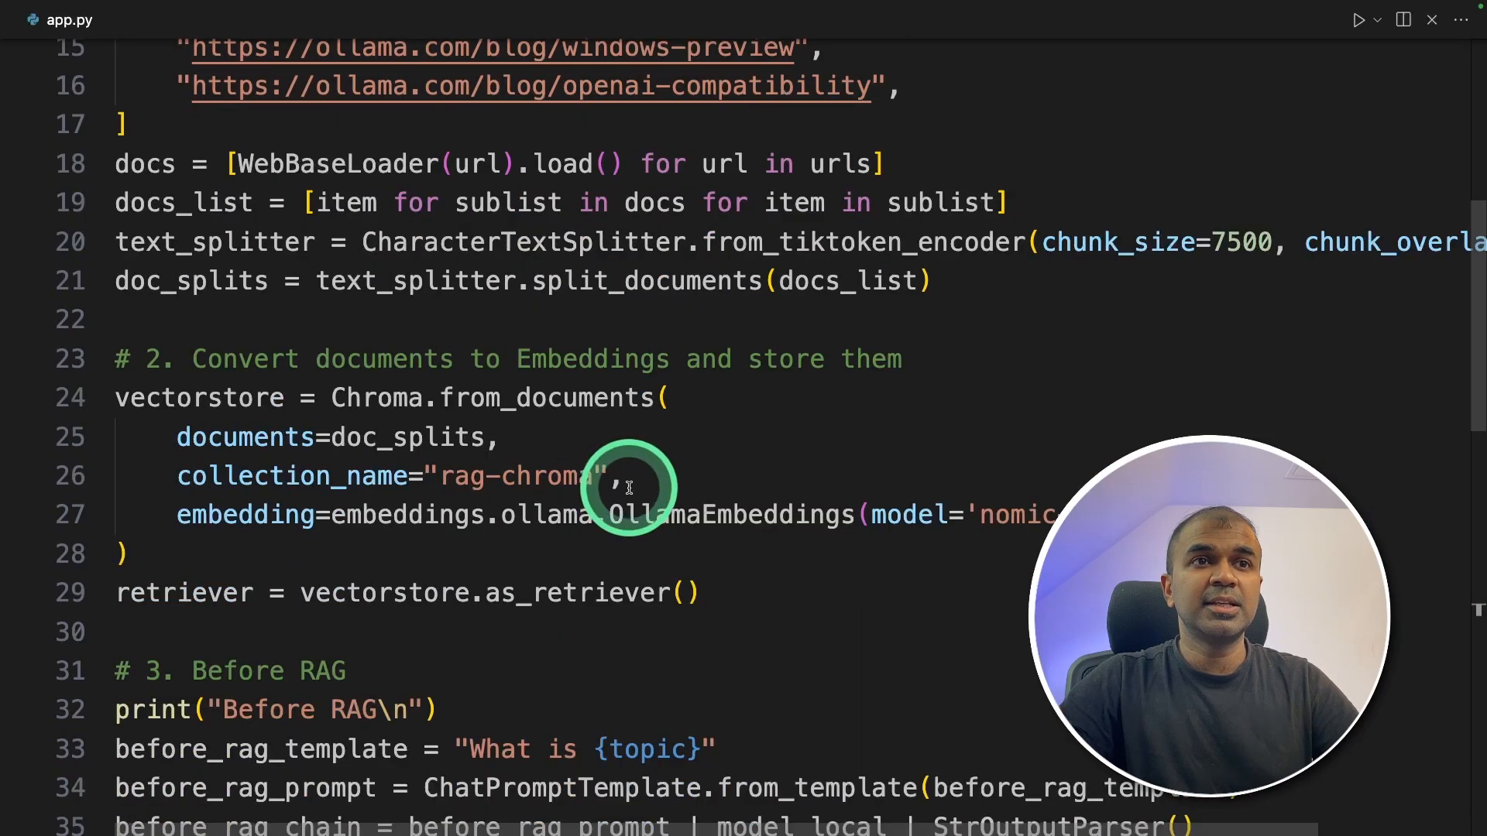
scroll("up", 3)
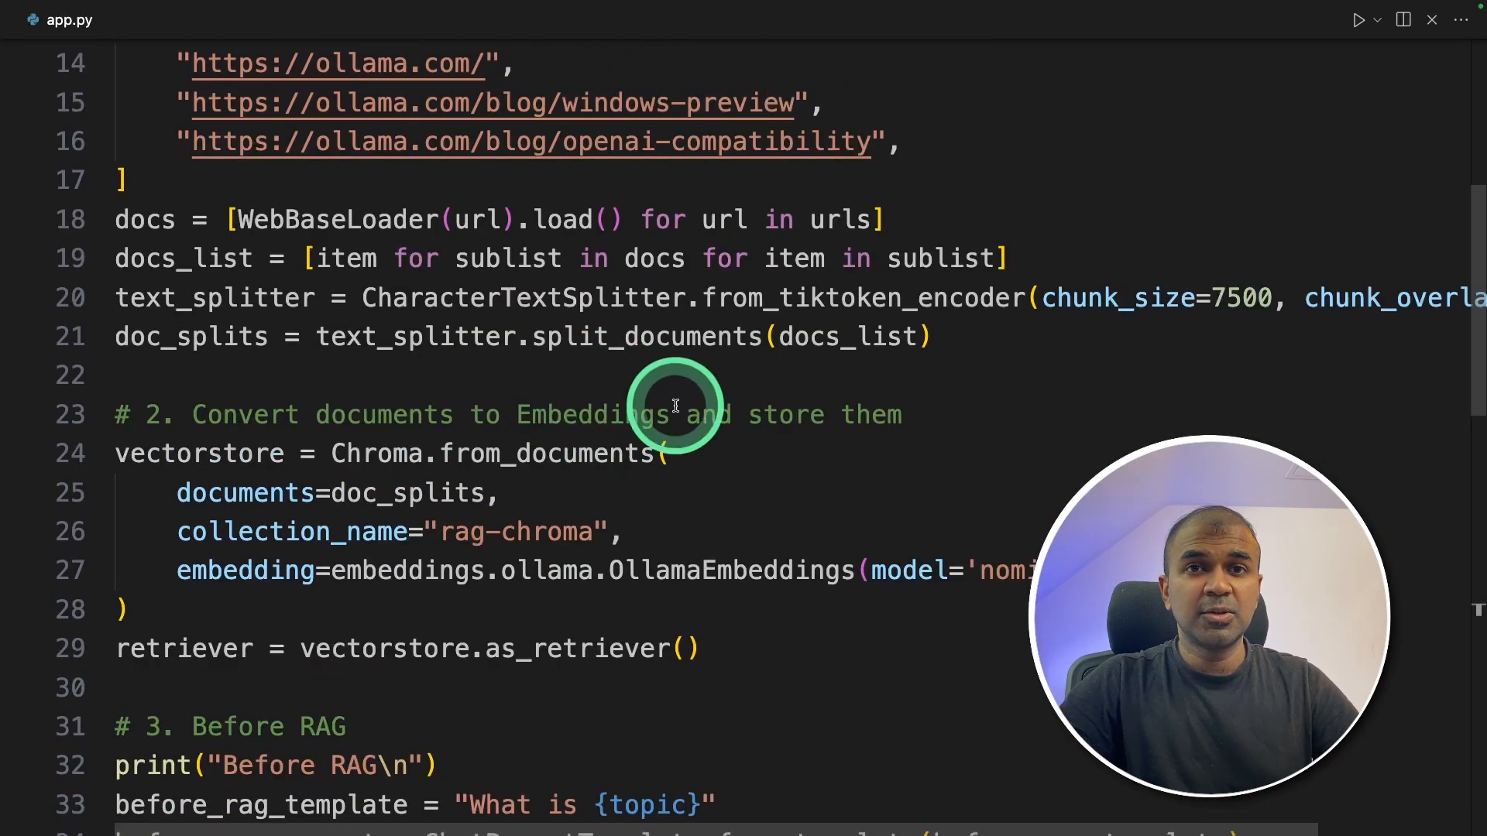
scroll("down", 3)
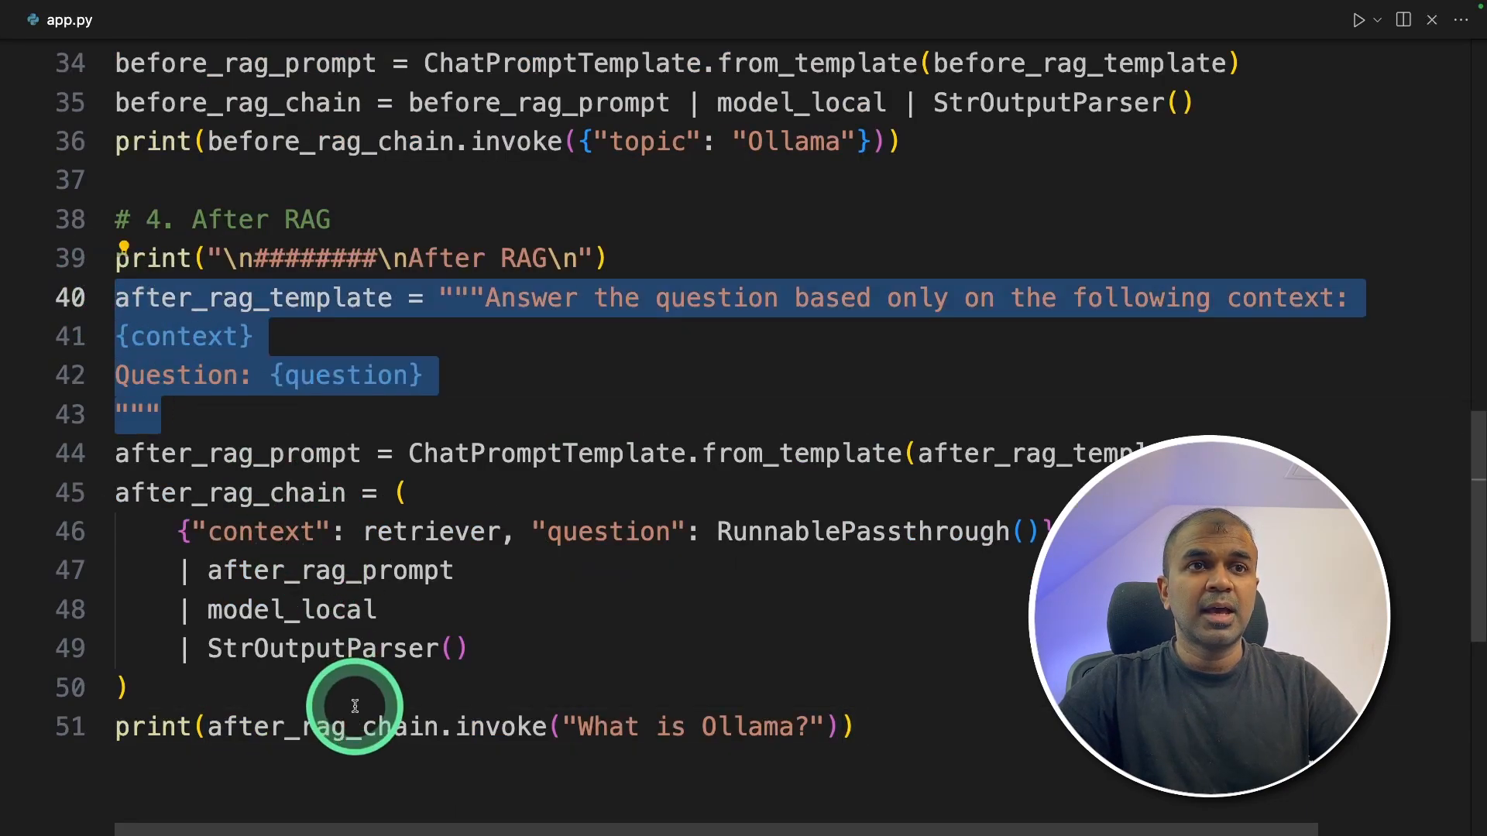
left_click(674, 728)
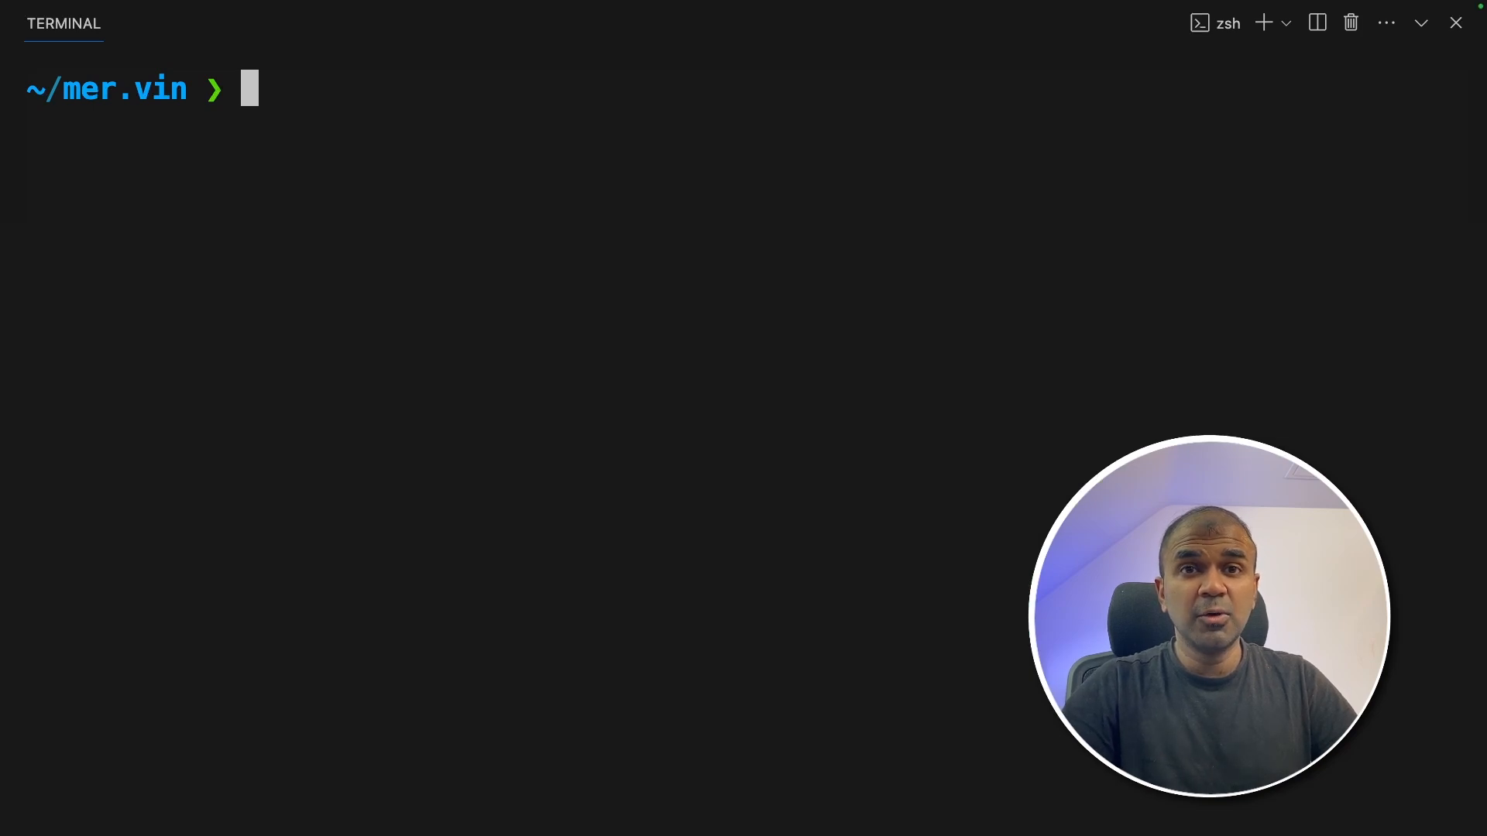
- Pull the nomic-embed-text and mistral models with ollama in the terminal
type("ollama pull nomic-embed-text")
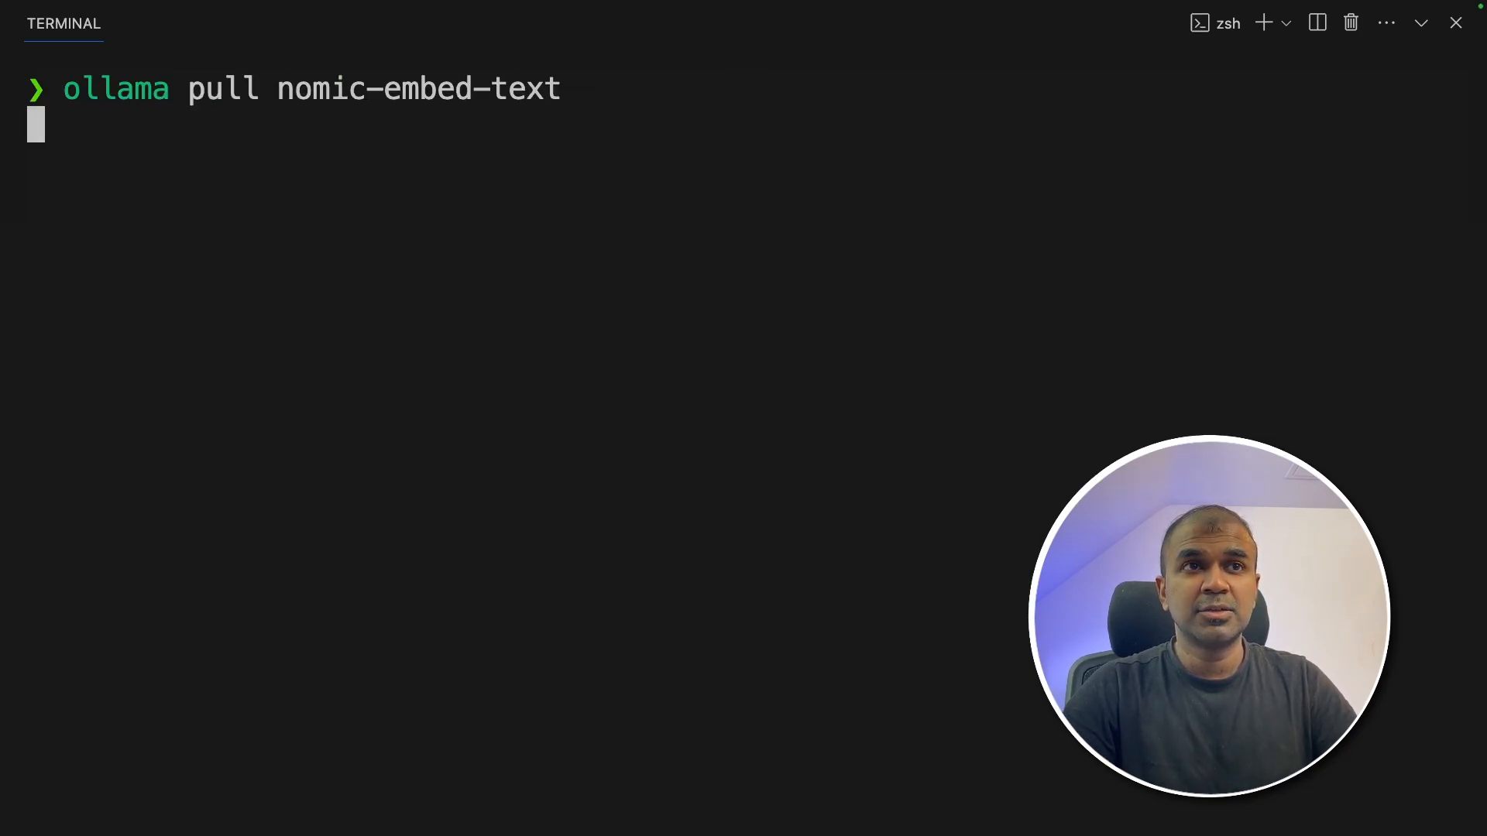
type("ollama pull mistral")
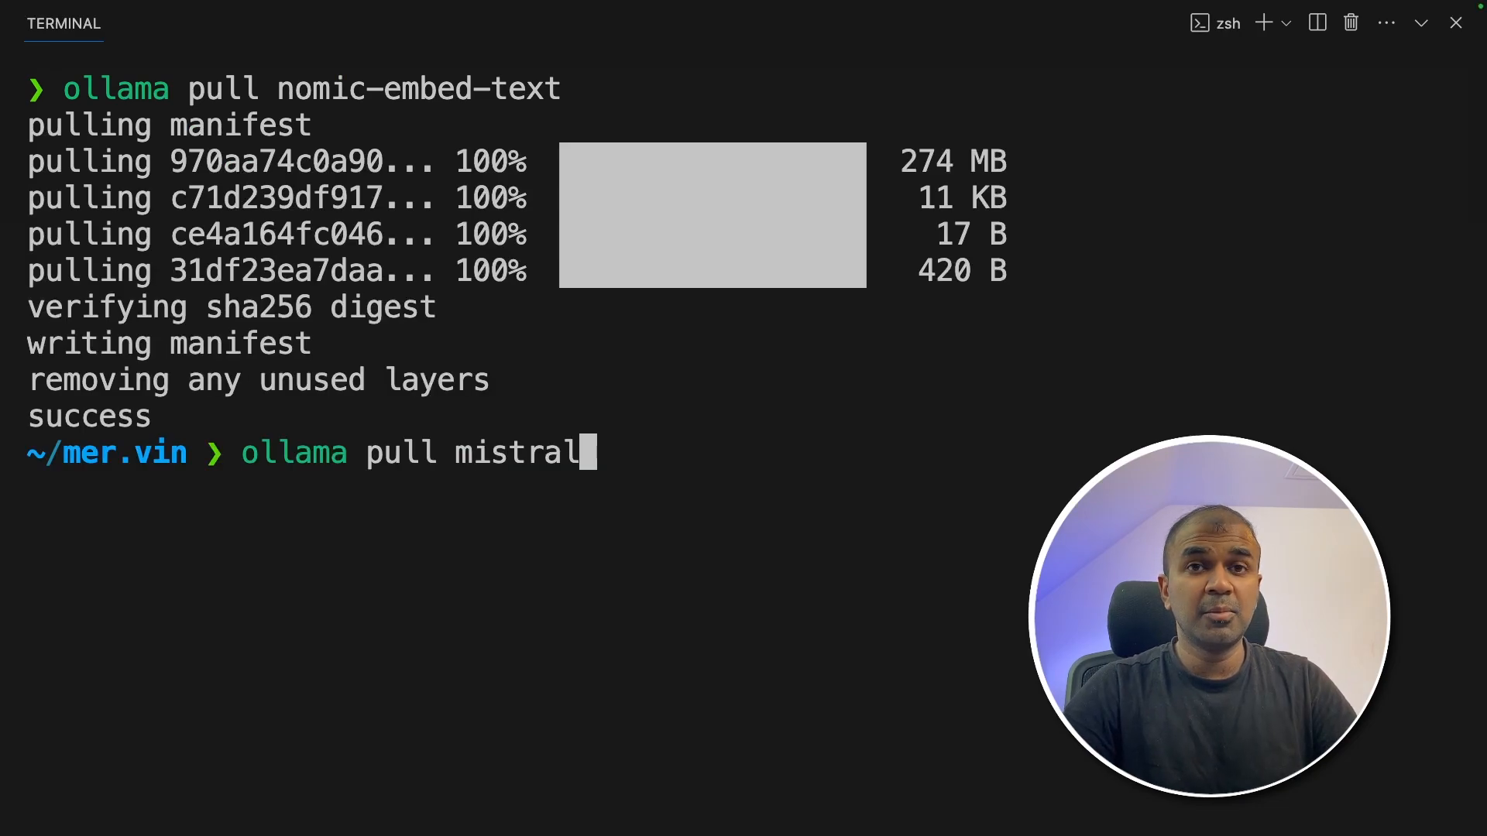
key("Return")
type("python app.py")
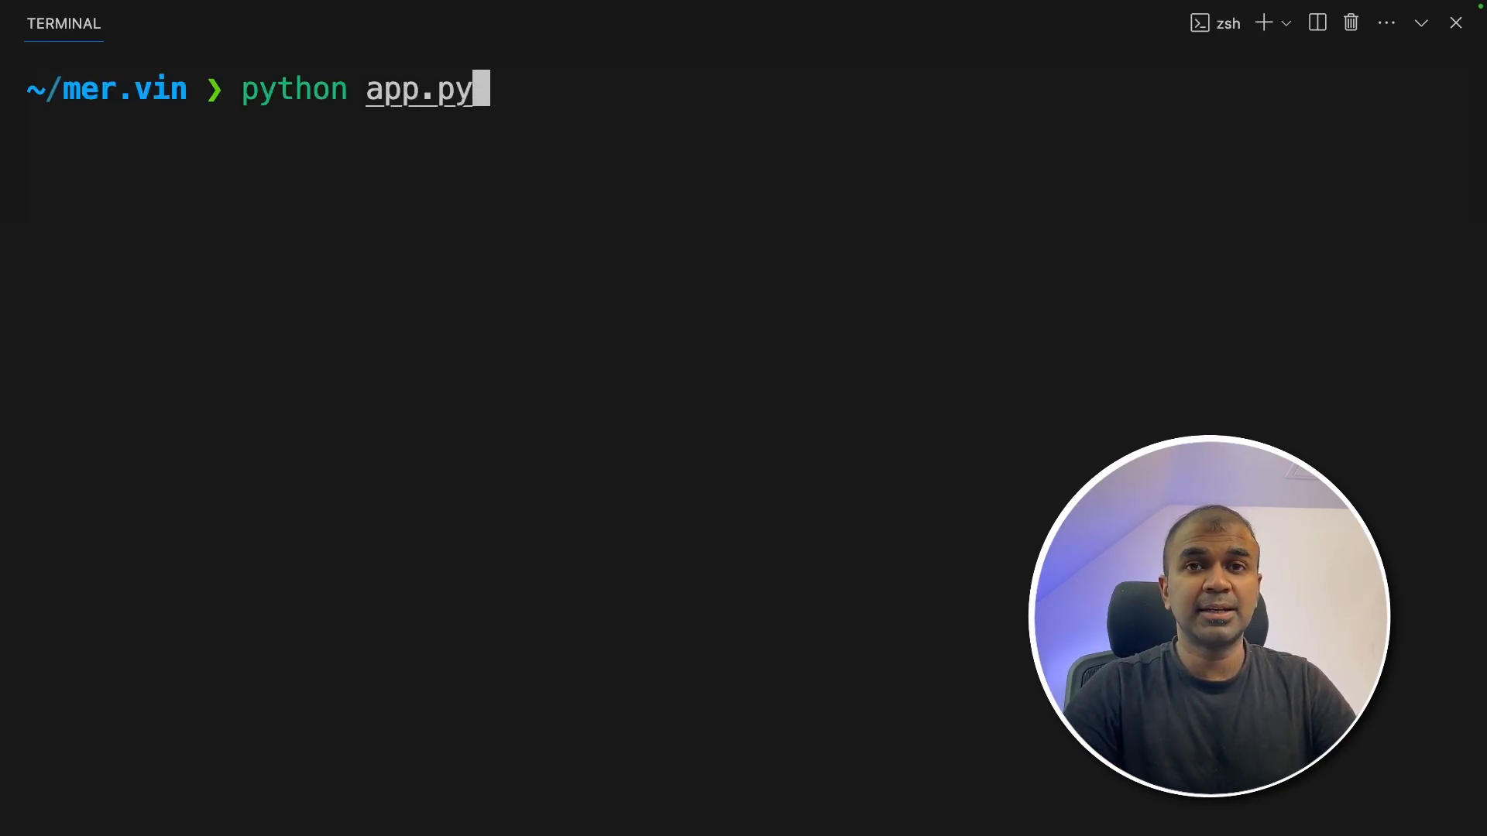
- Run python app.py and scroll through the Before RAG and After RAG answers about Ollama
key("Return")
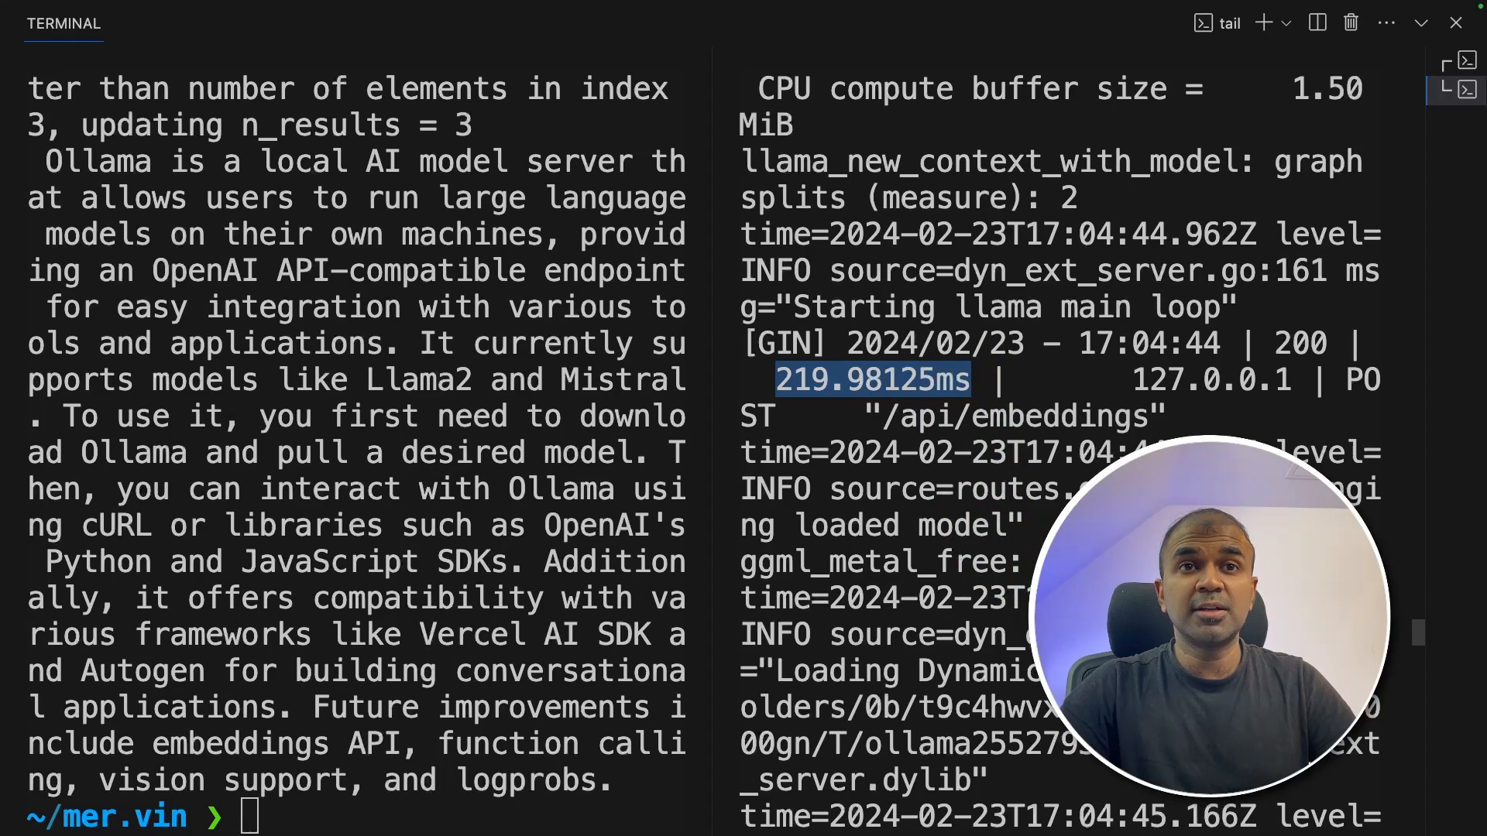
scroll("down", 3)
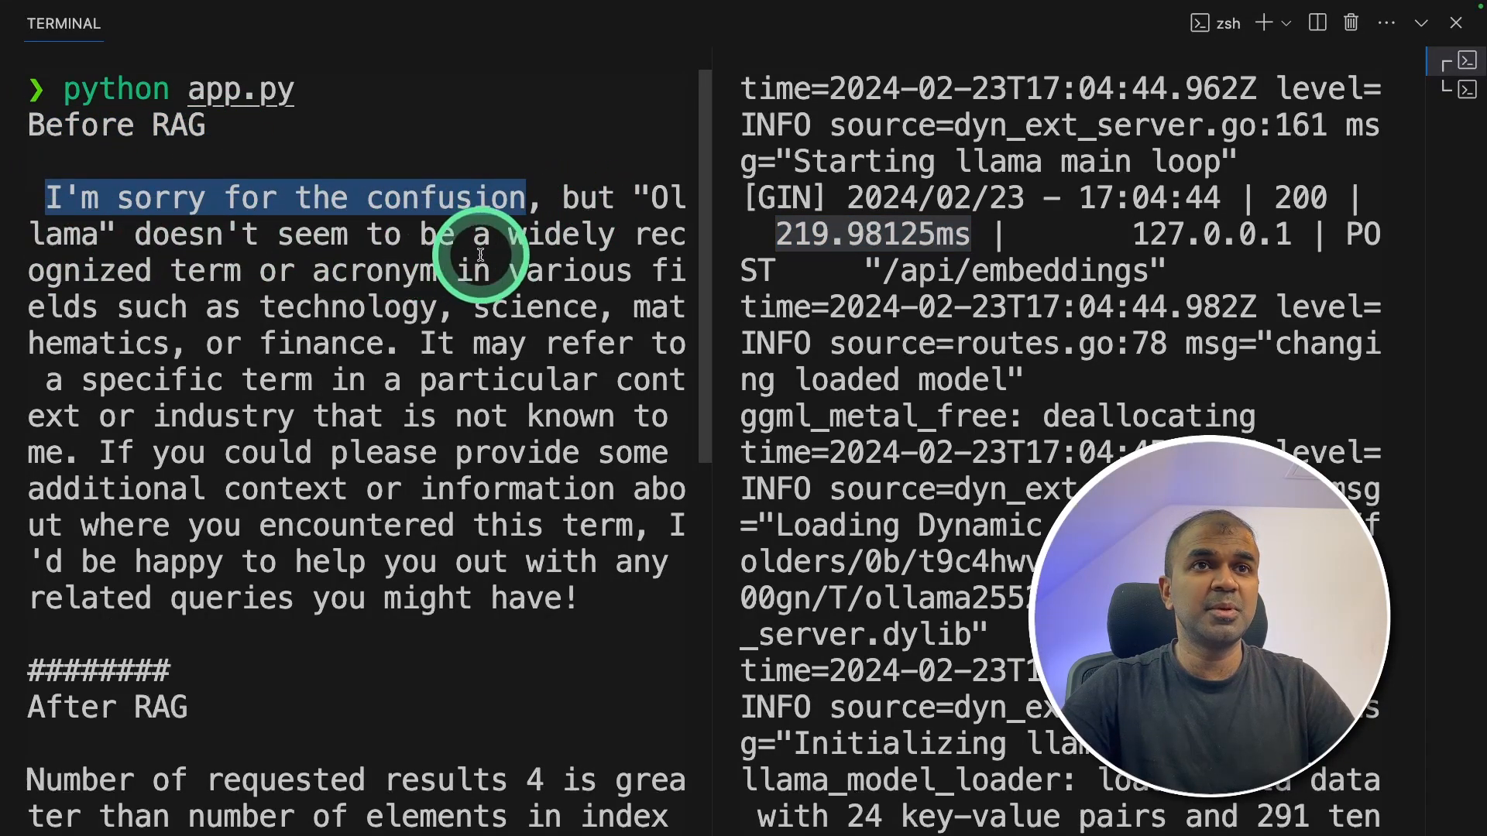
mouse_move(285, 453)
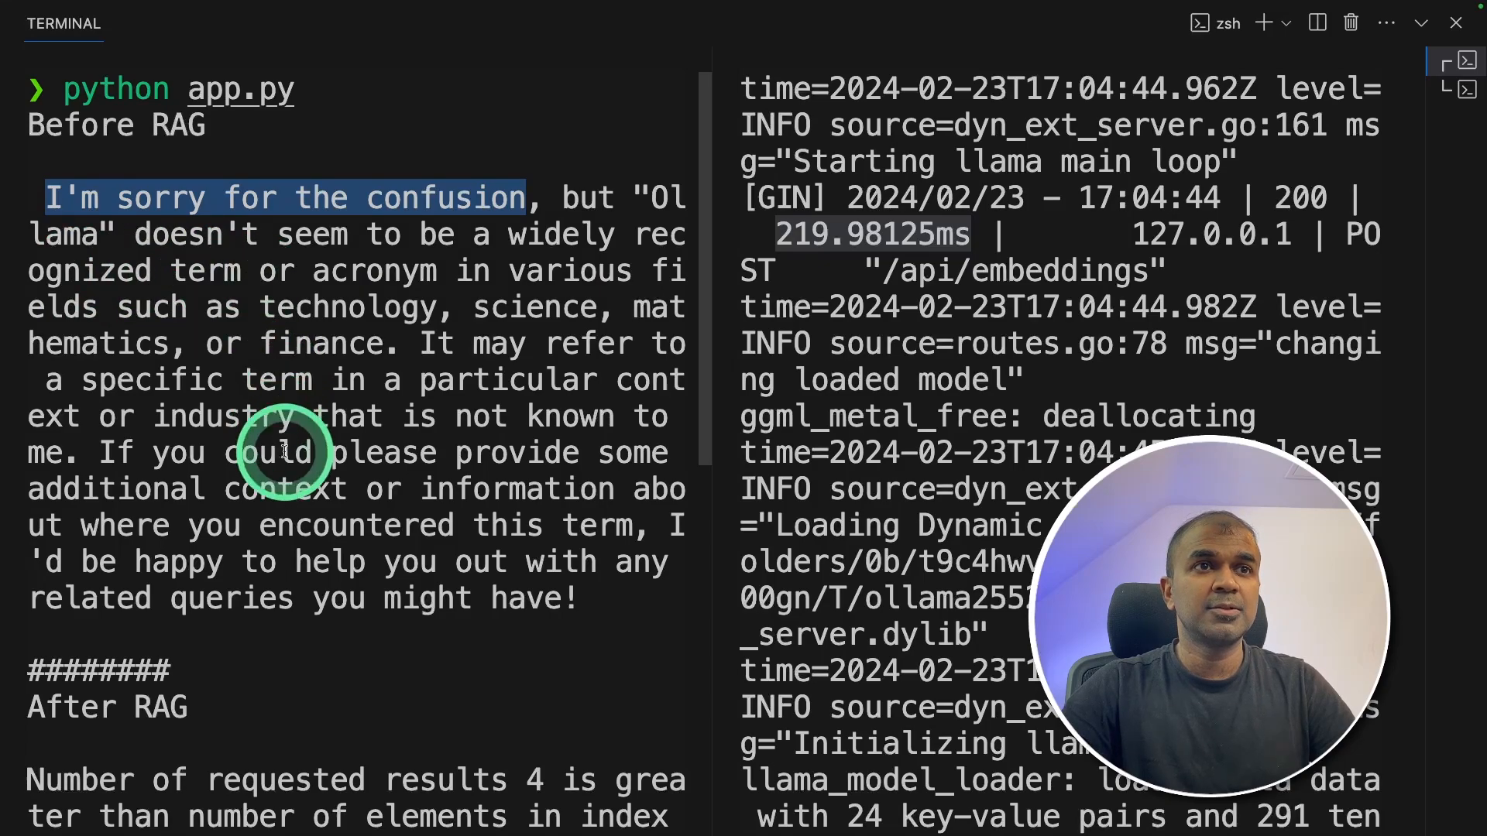
scroll("down", 3)
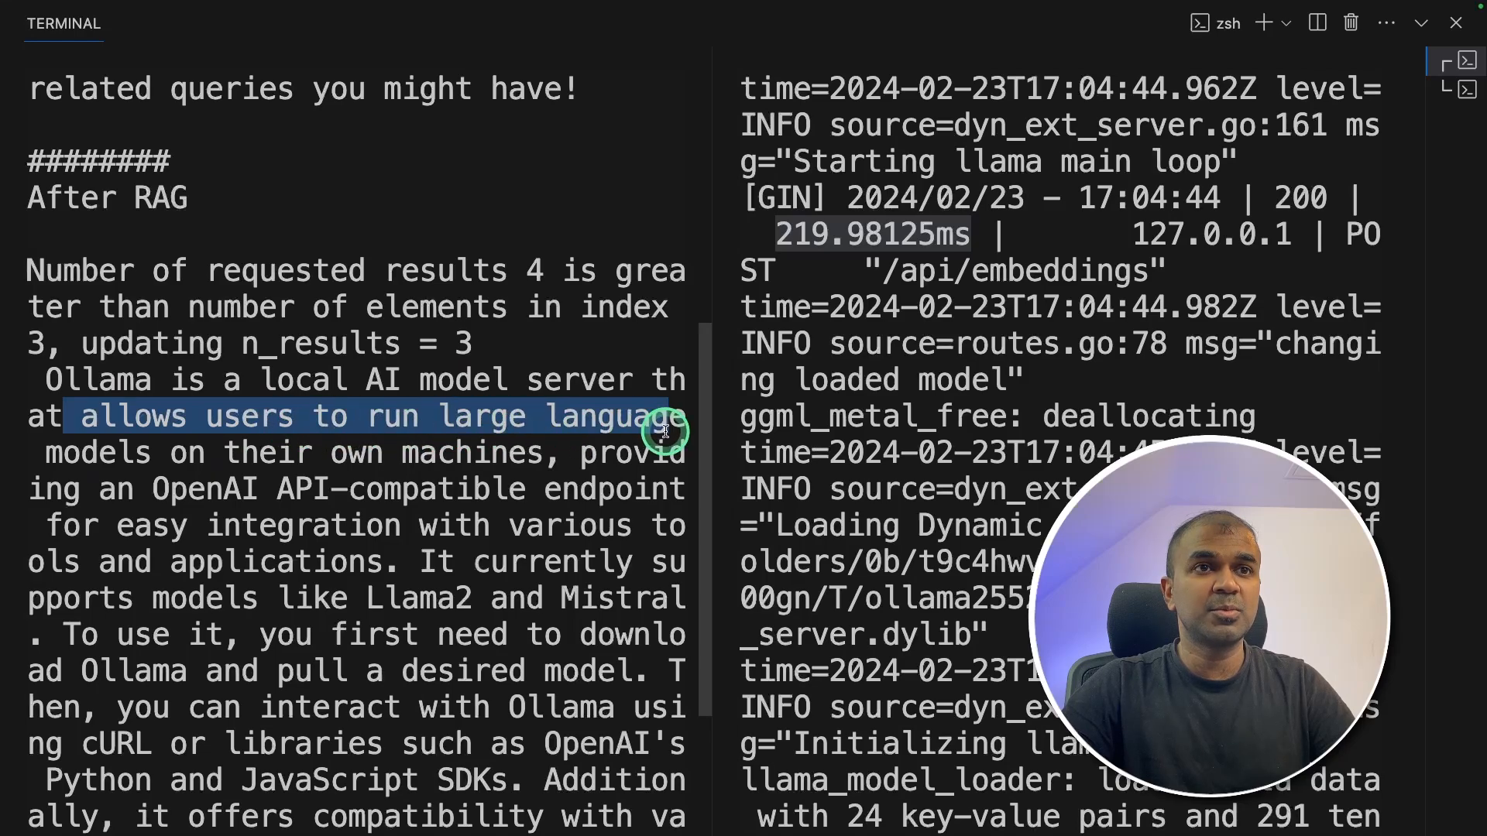
scroll("down", 3)
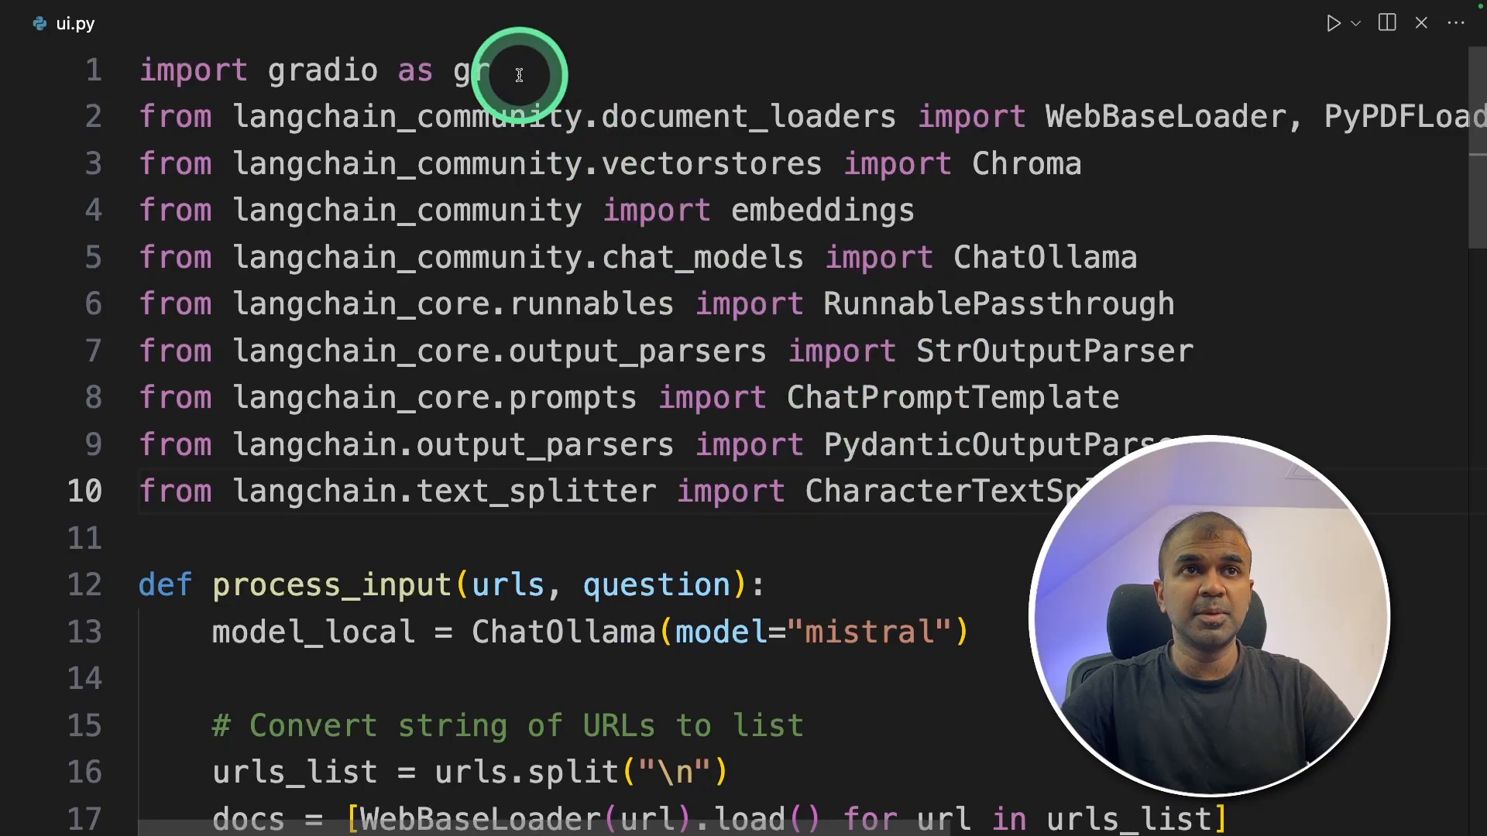
- Scroll through ui.py's process_input function and after-RAG template
scroll("down", 3)
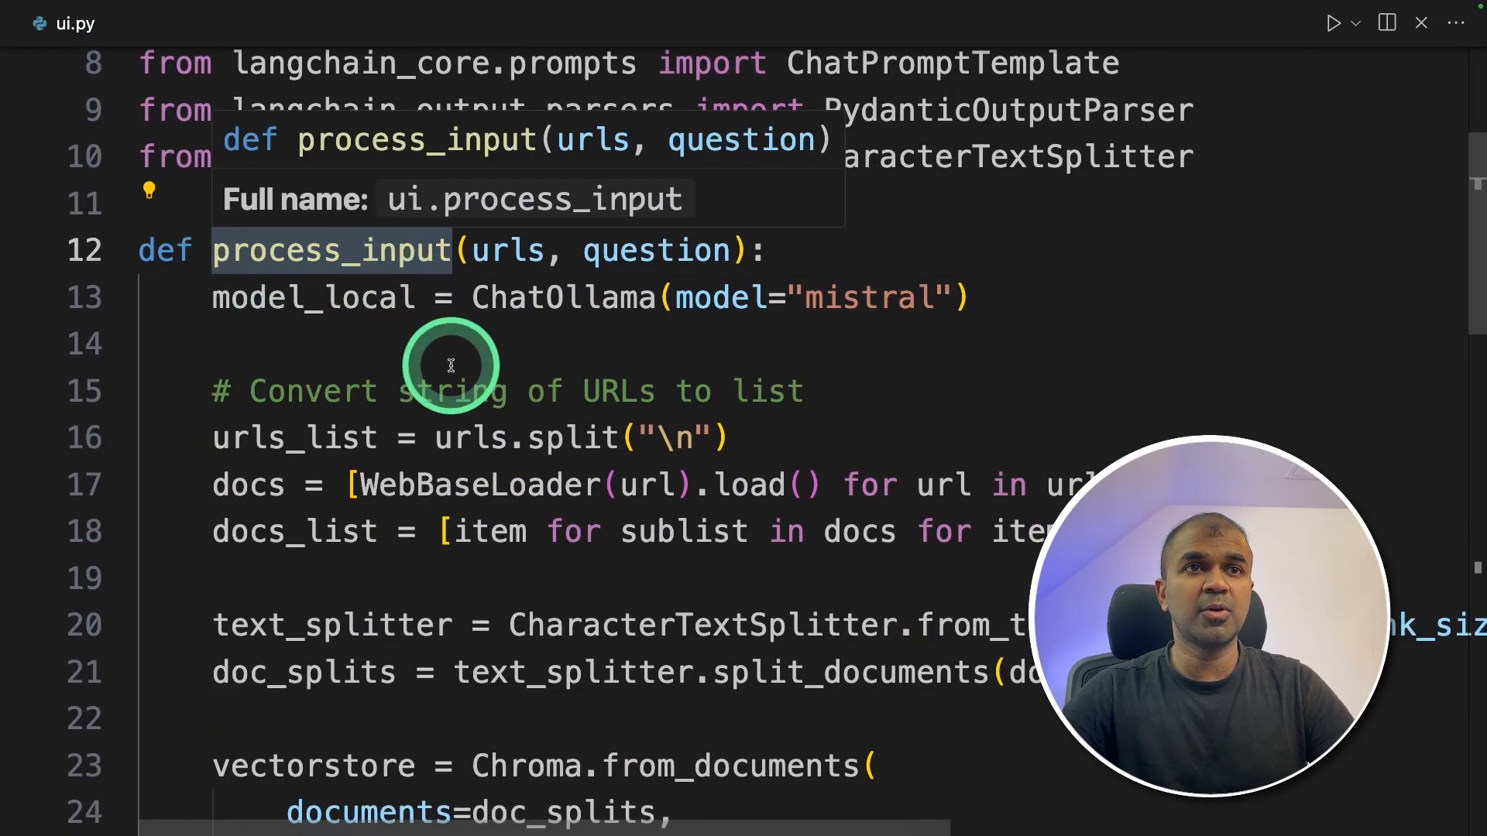
mouse_move(639, 272)
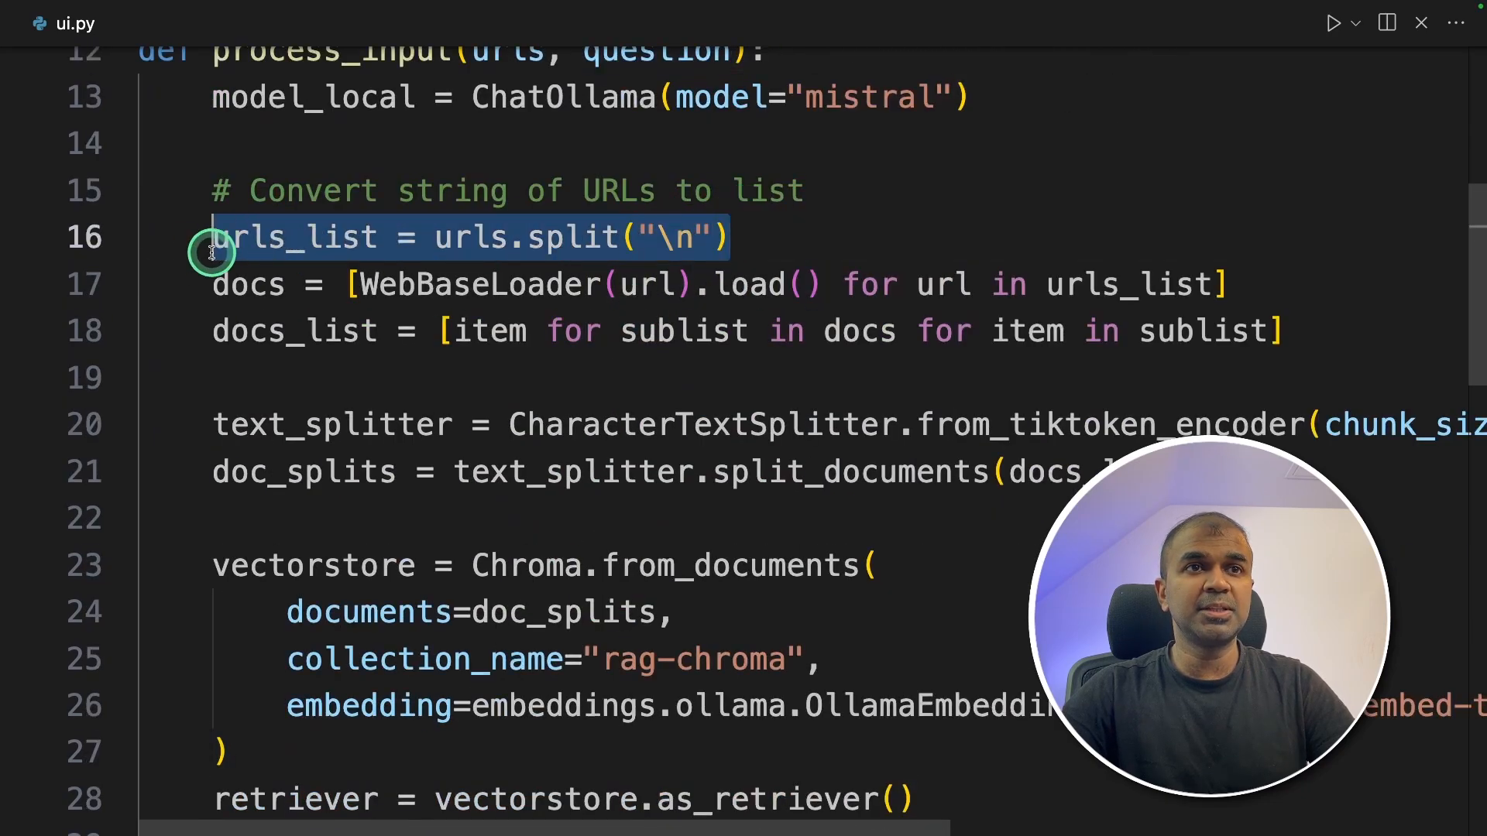
scroll("down", 3)
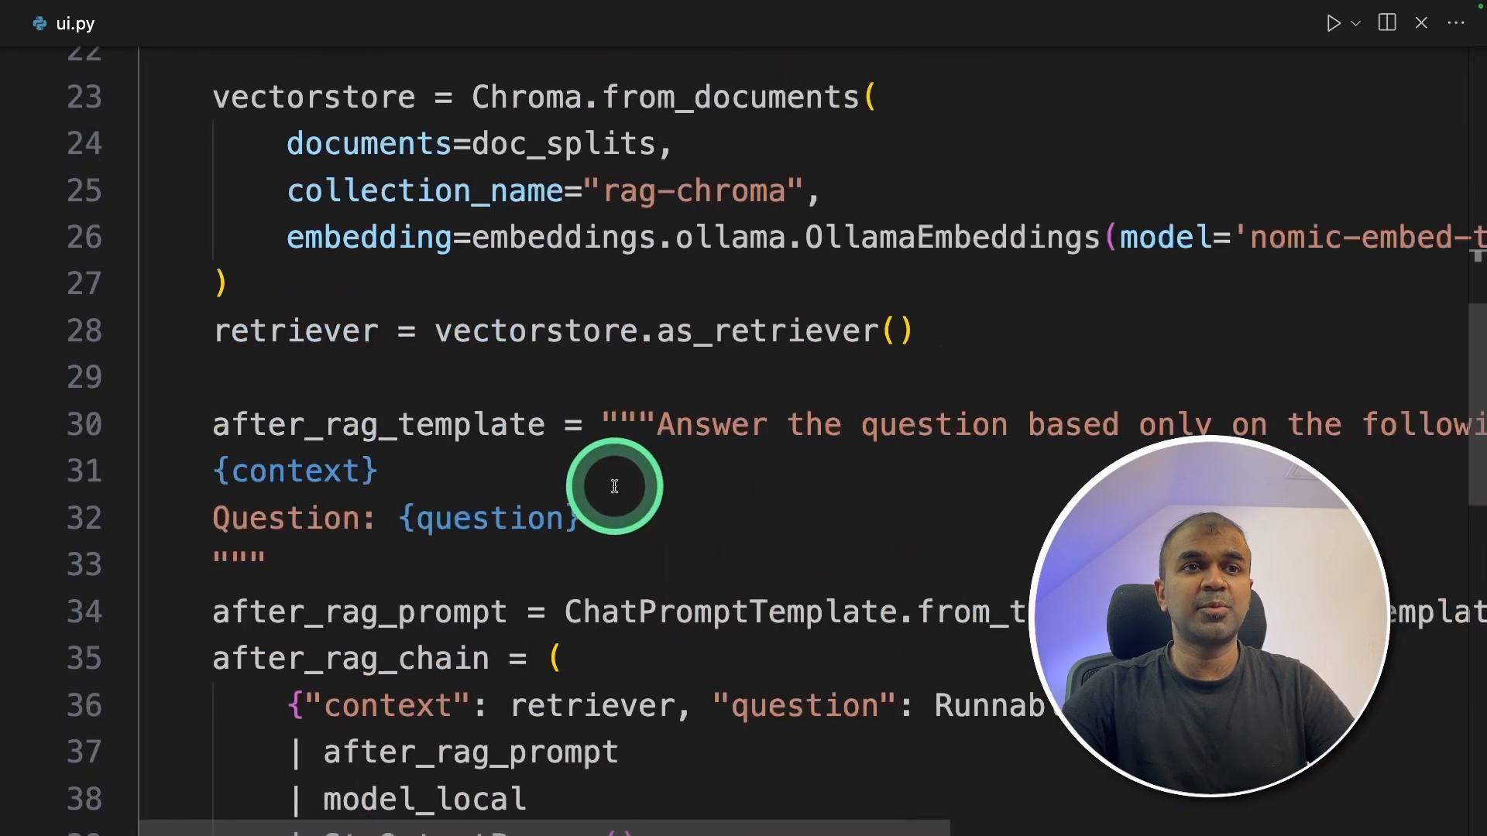
scroll("down", 3)
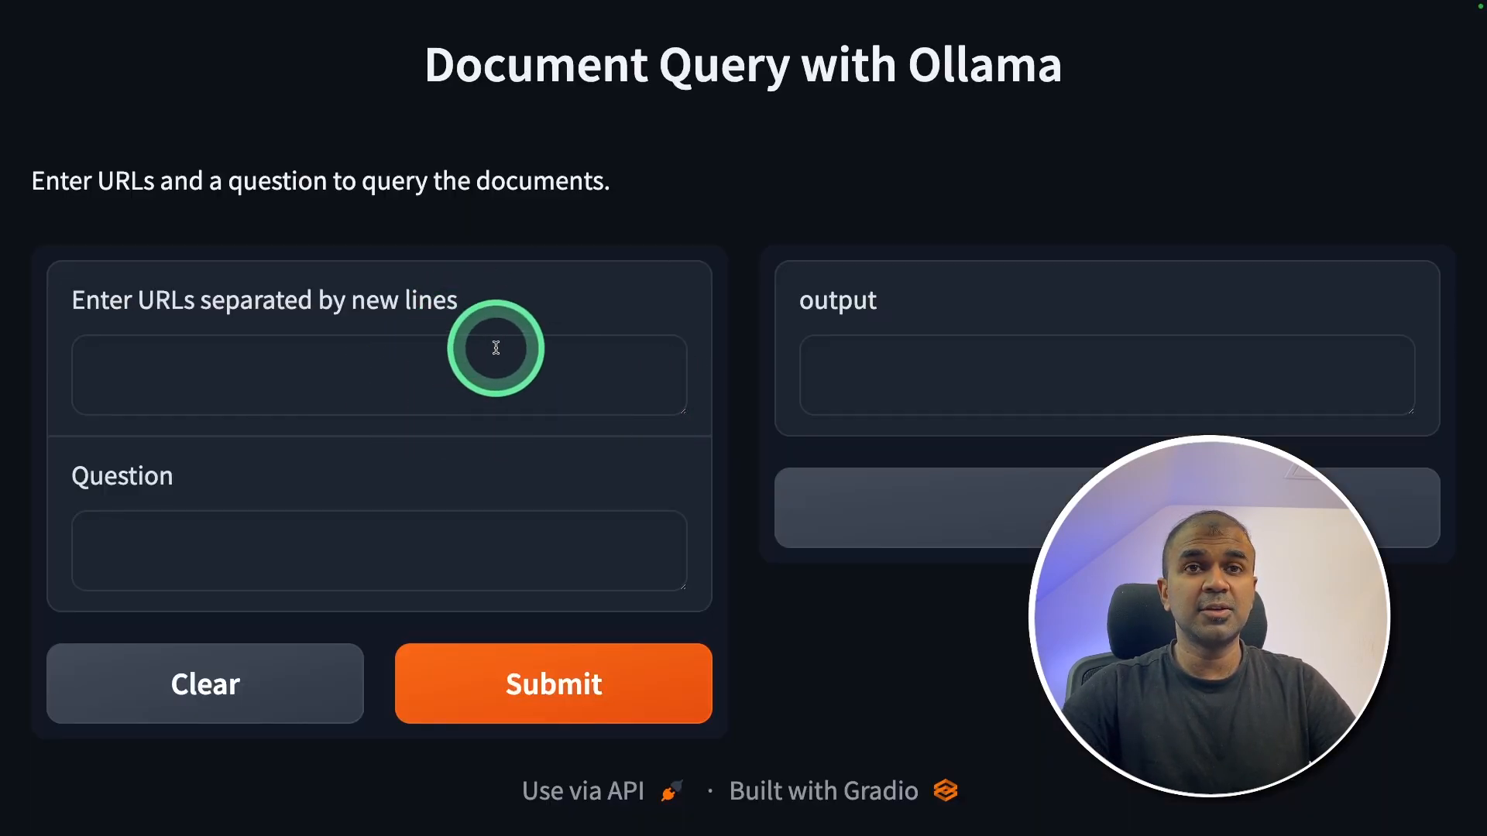
type("https://ollama.com/blog/")
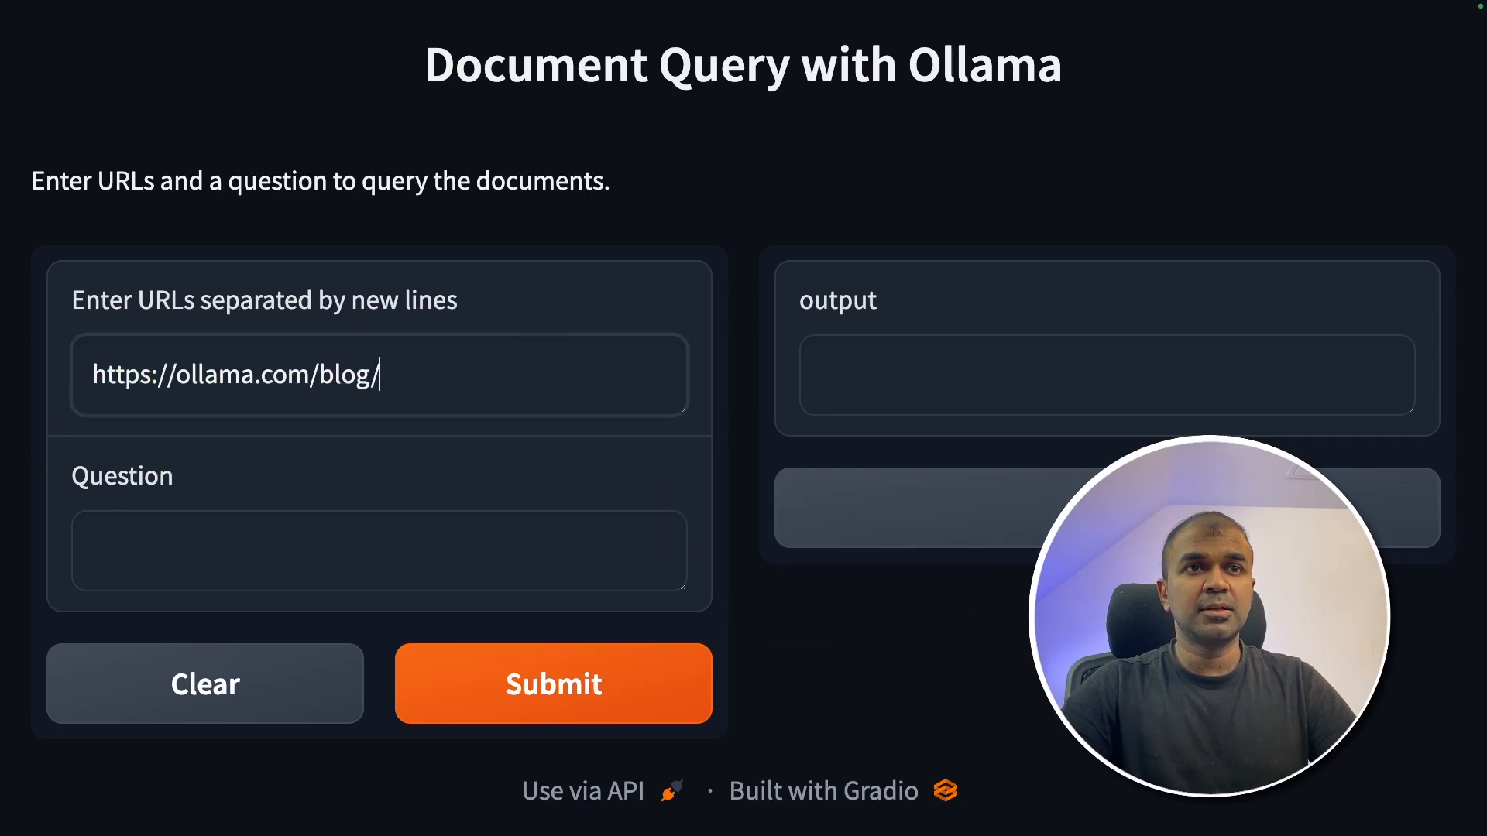
type("https://ollama.com/")
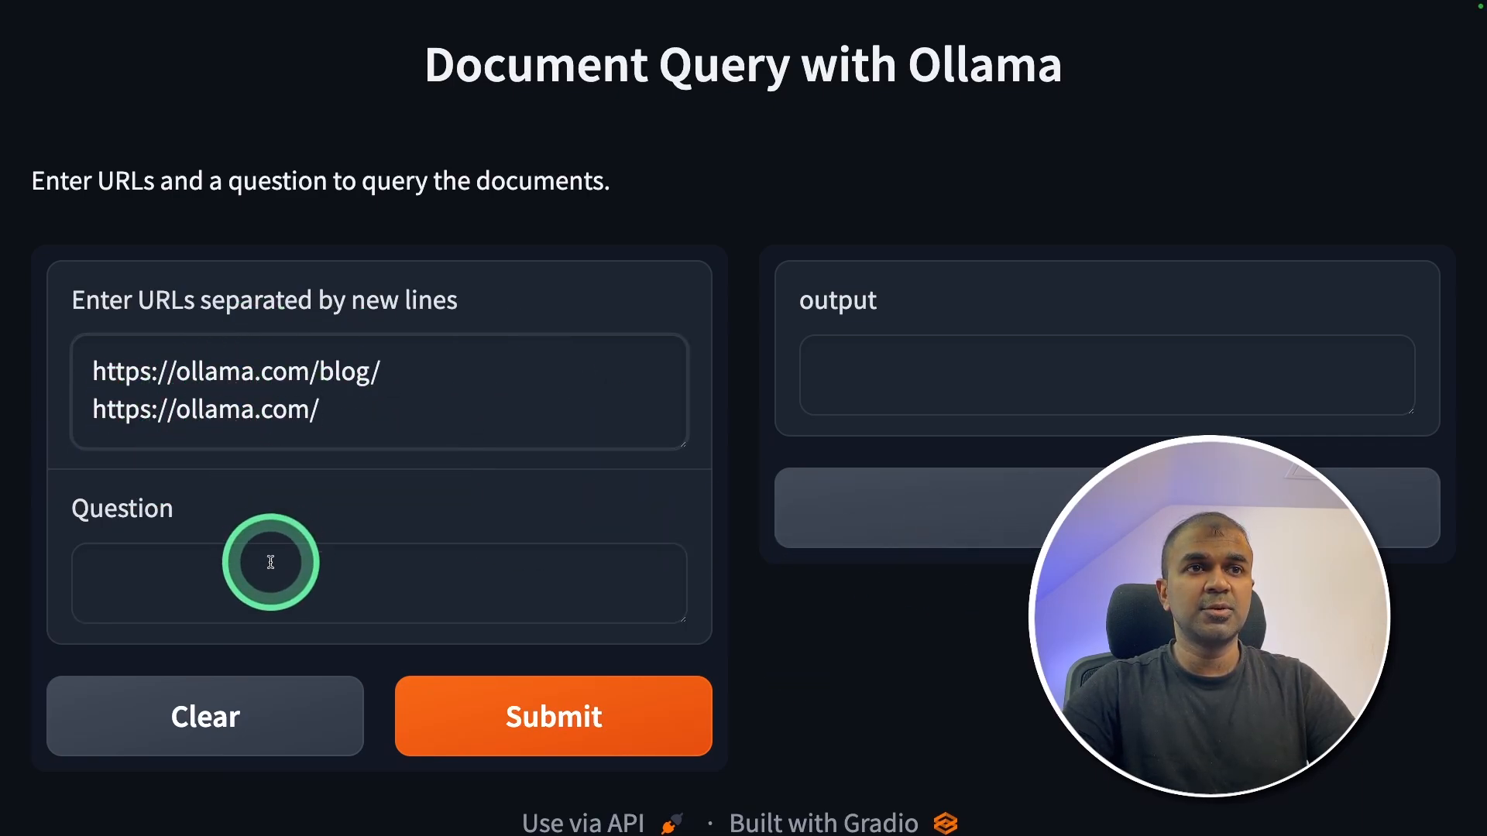
type("What is Ollama?")
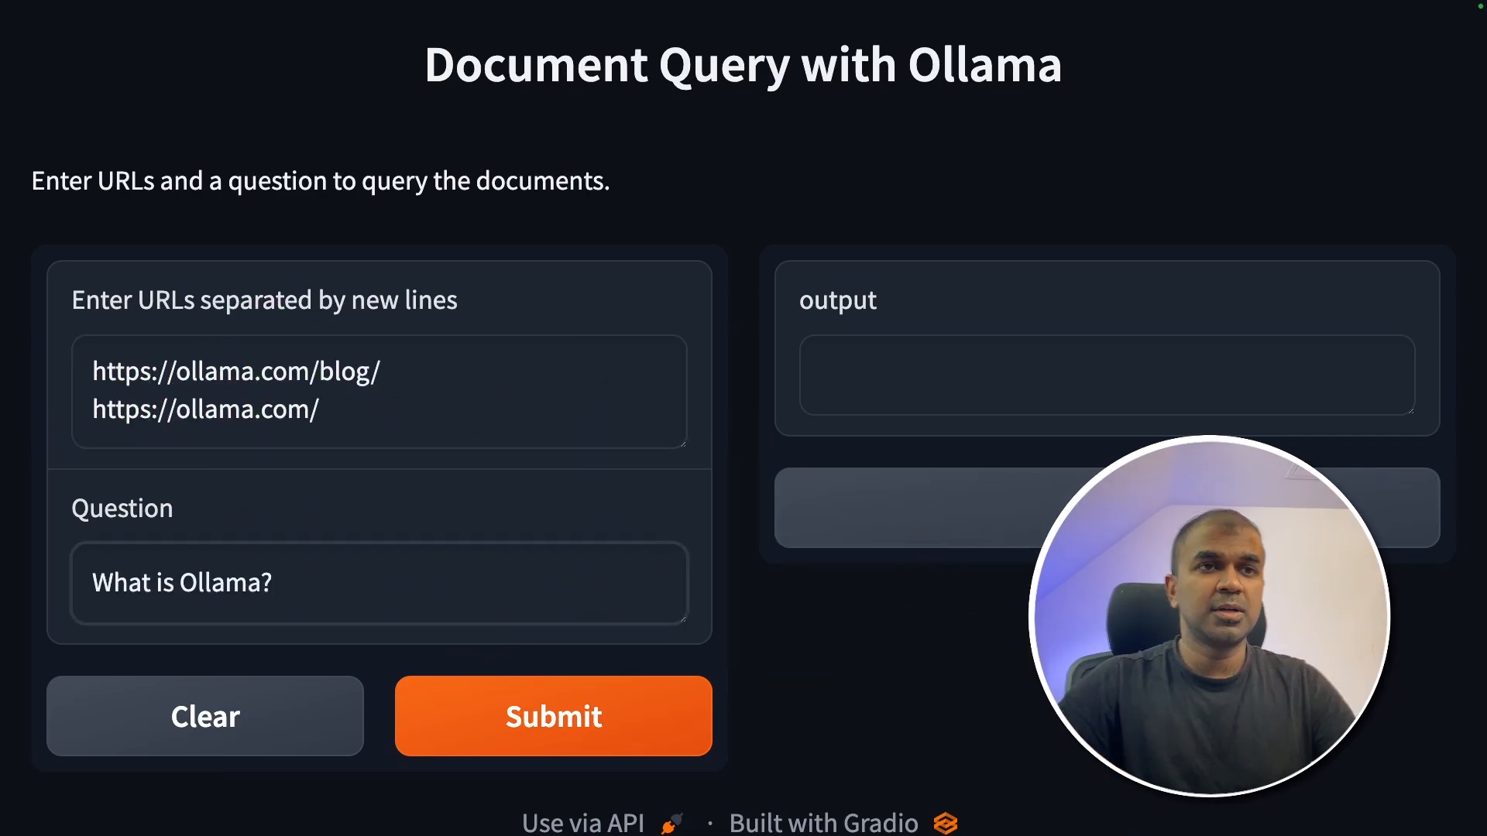
left_click(553, 716)
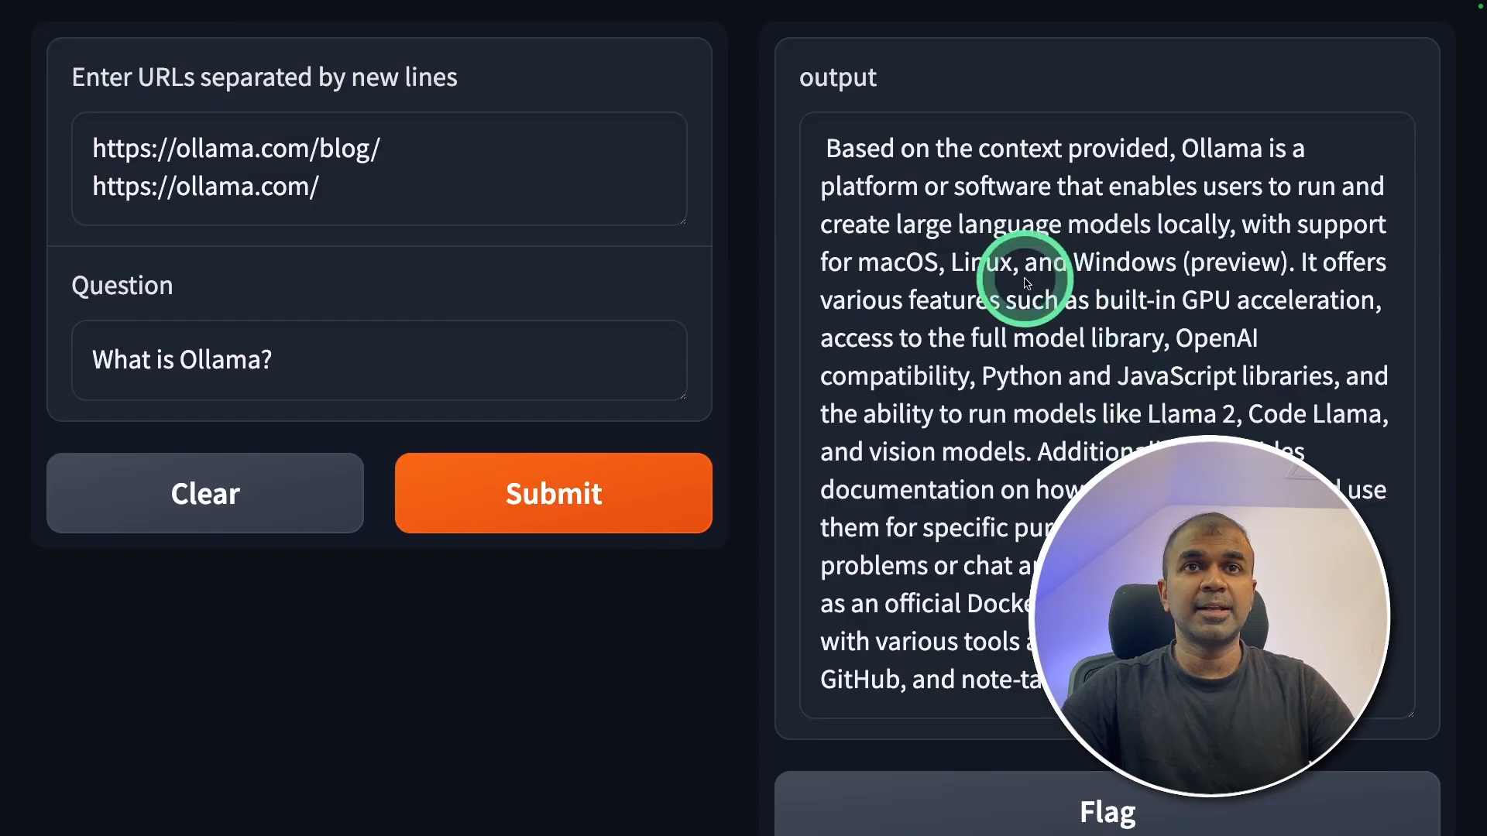
mouse_move(1108, 158)
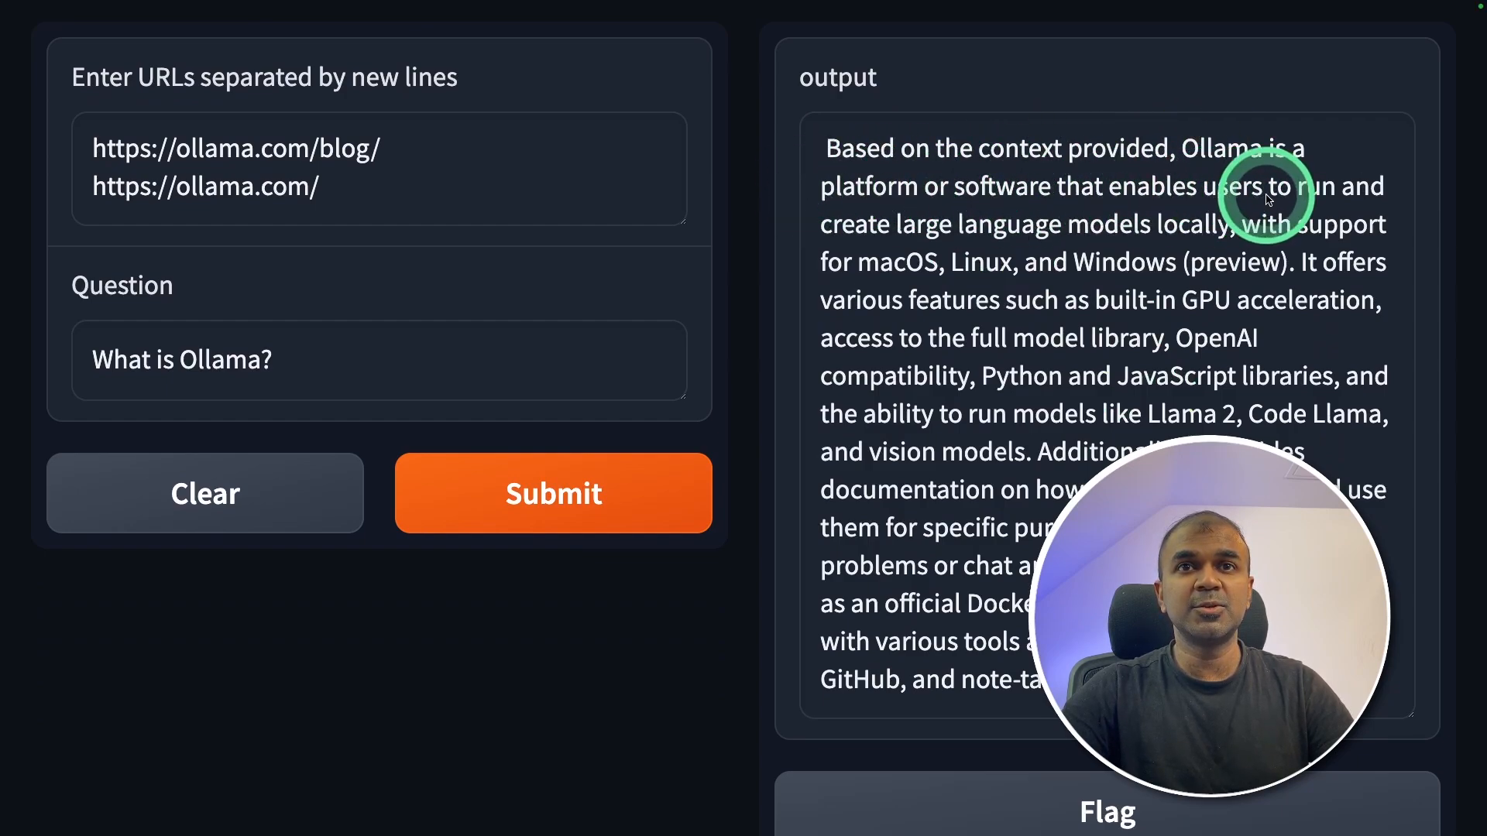
mouse_move(1109, 241)
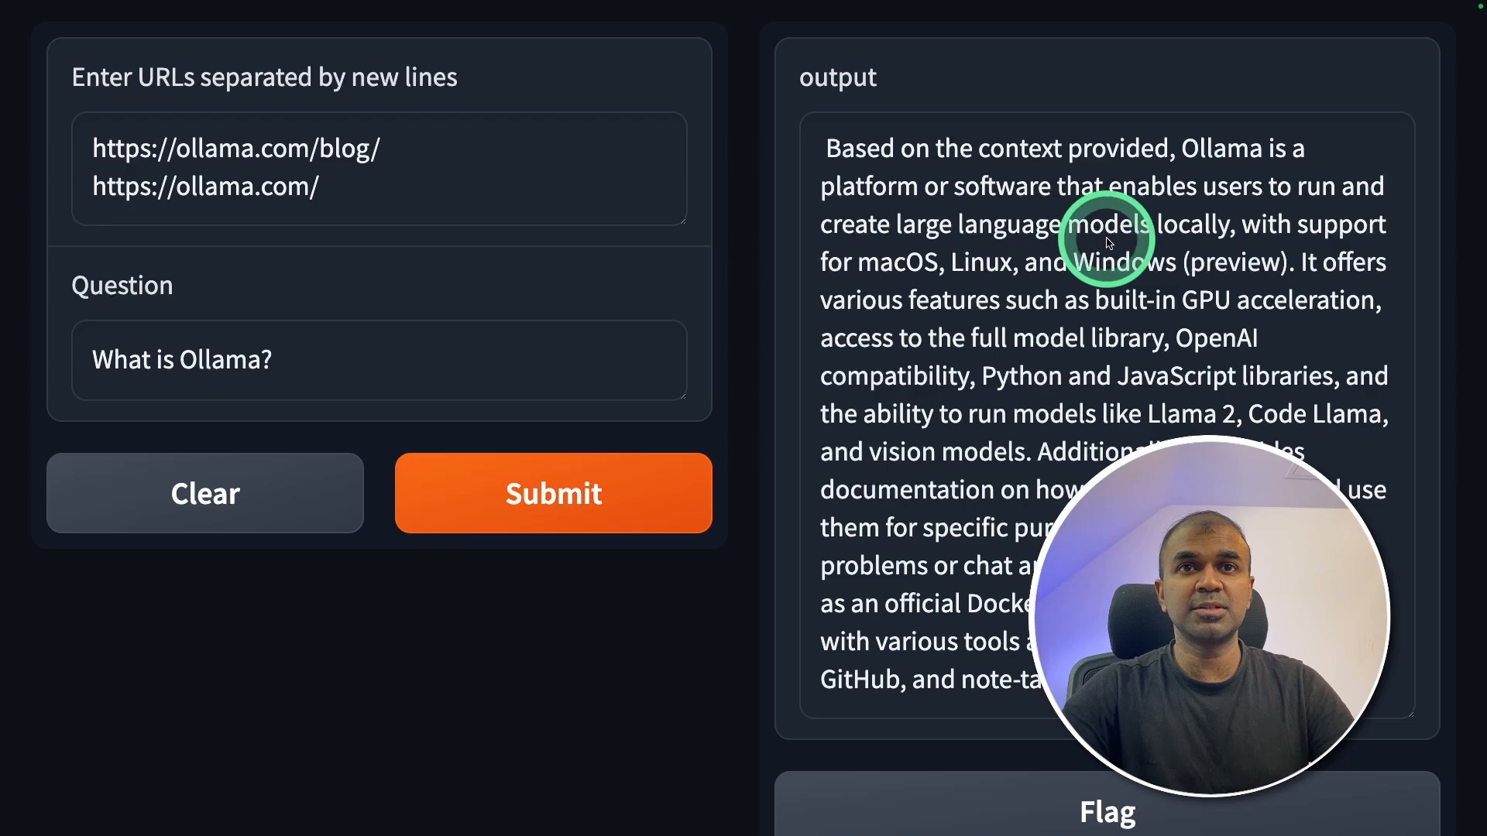